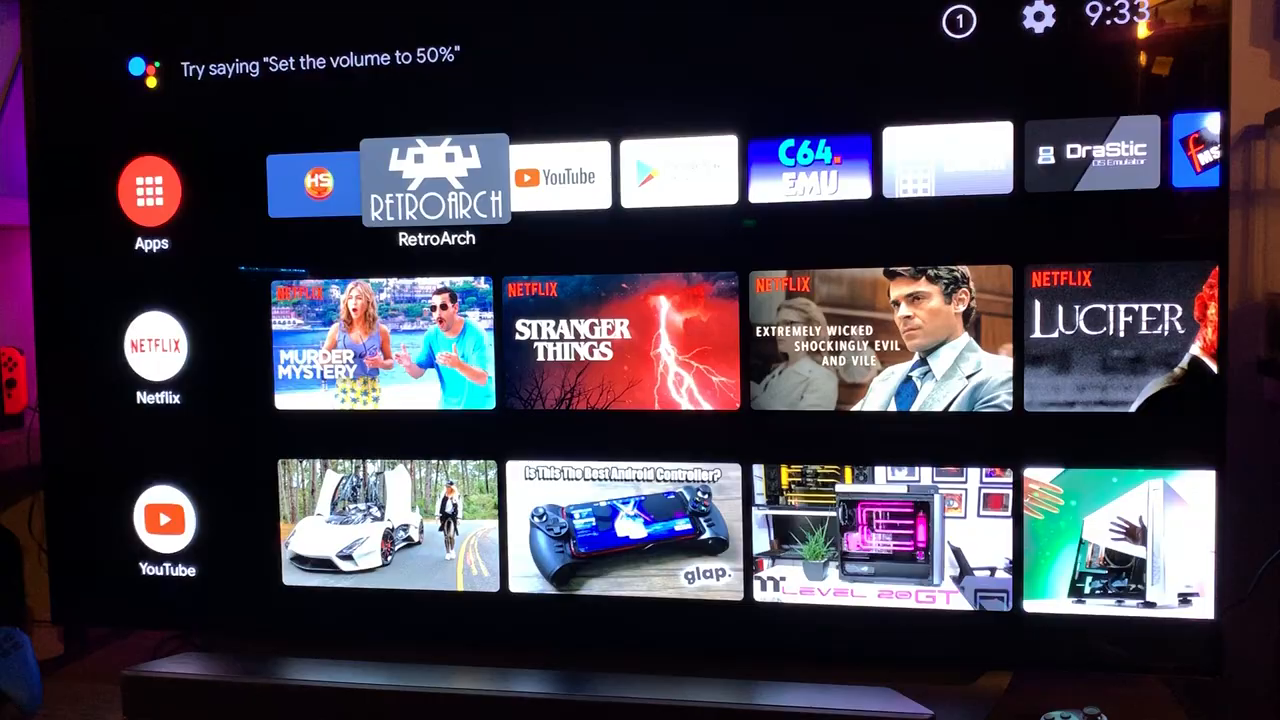
Step: Launch RetroArch and scroll through the installed cores list in Load Core
left_click(436, 177)
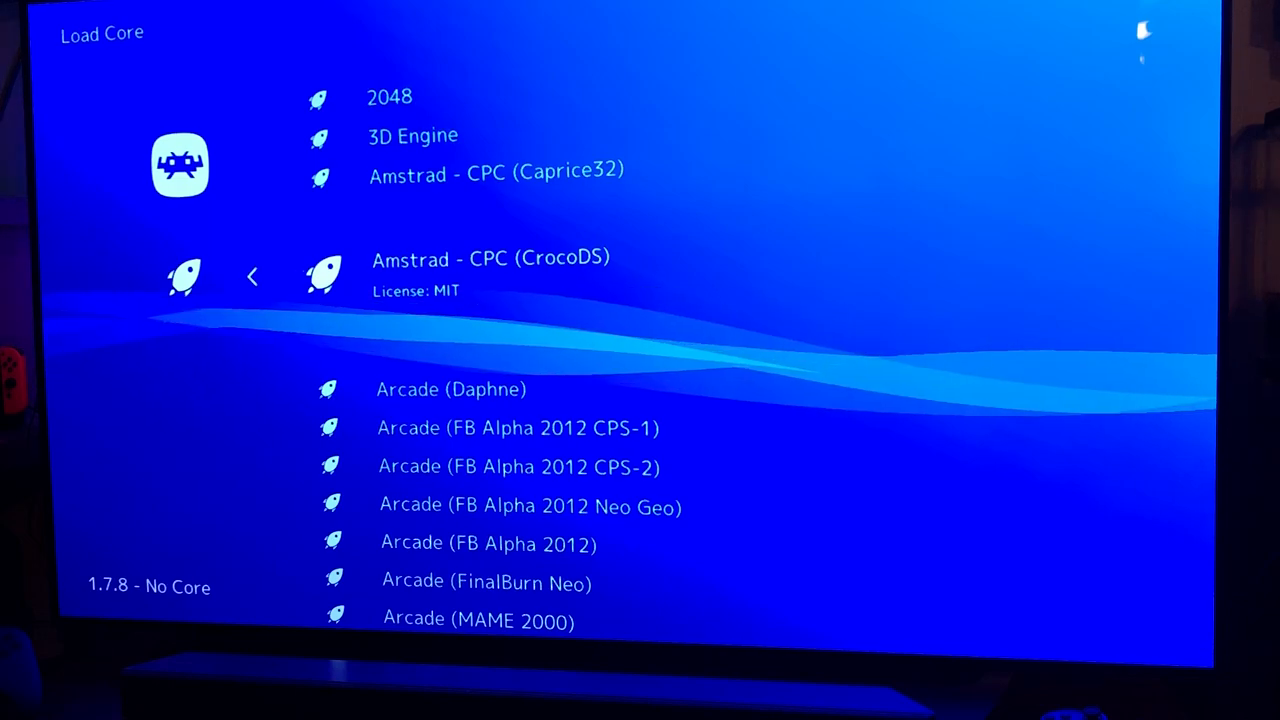
scroll("down", 3)
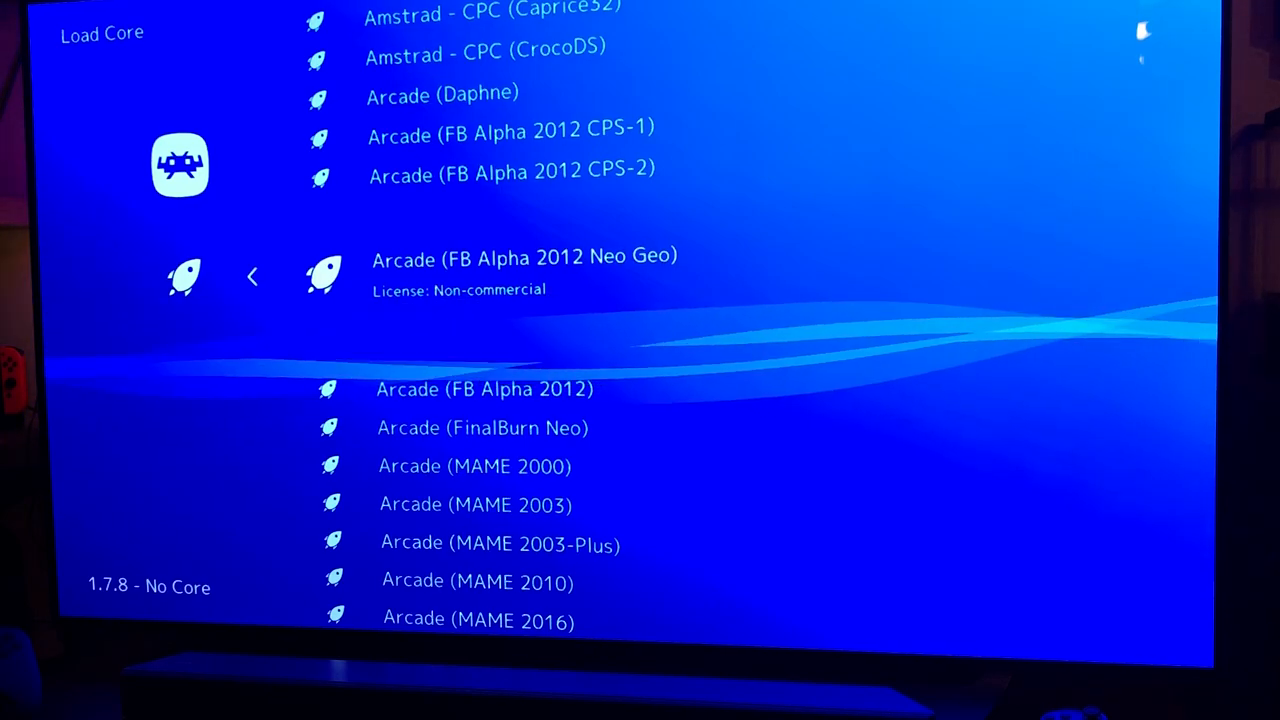
key("Backspace")
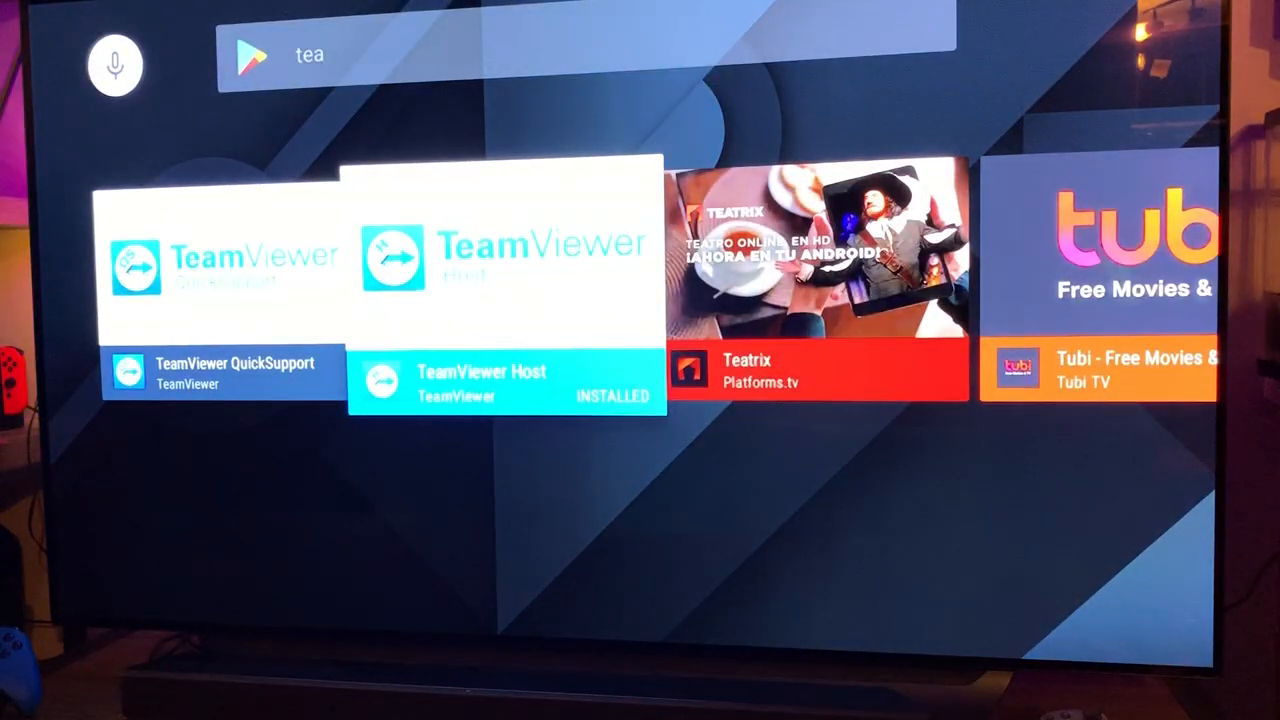
Step: Return home, launch Google Play Store and open its Auto-update apps setting
key("Back")
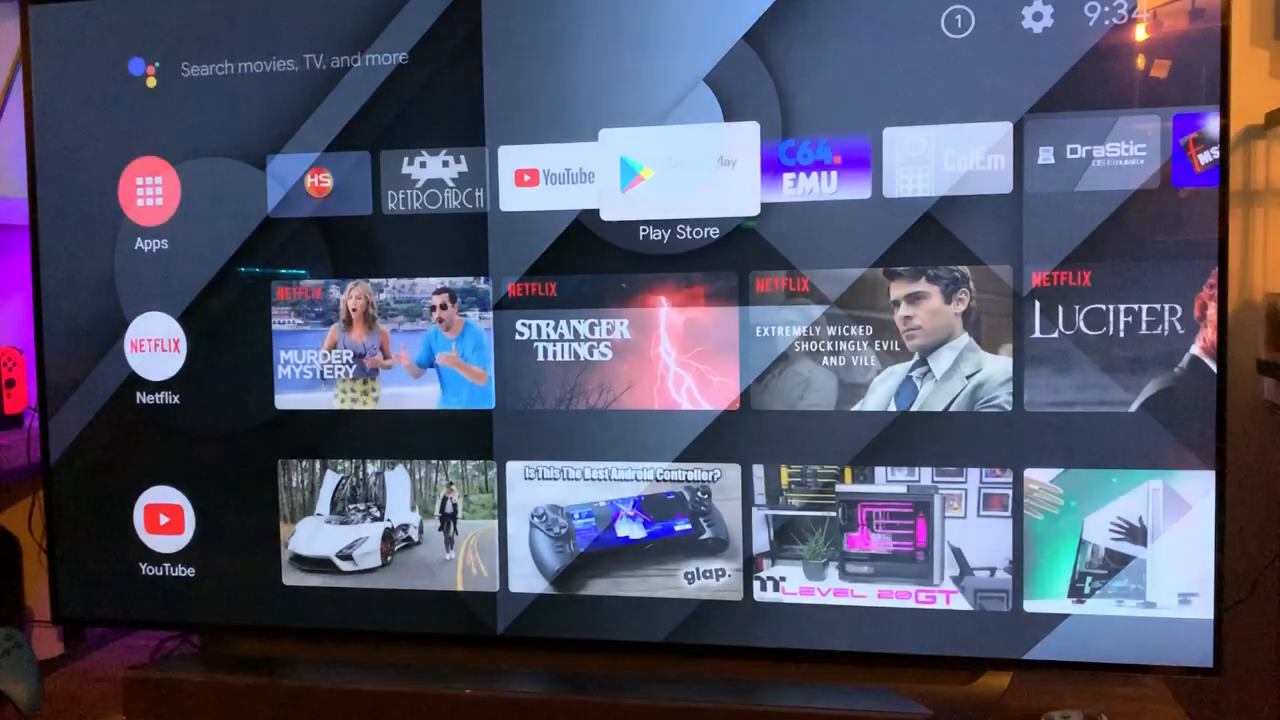
left_click(676, 168)
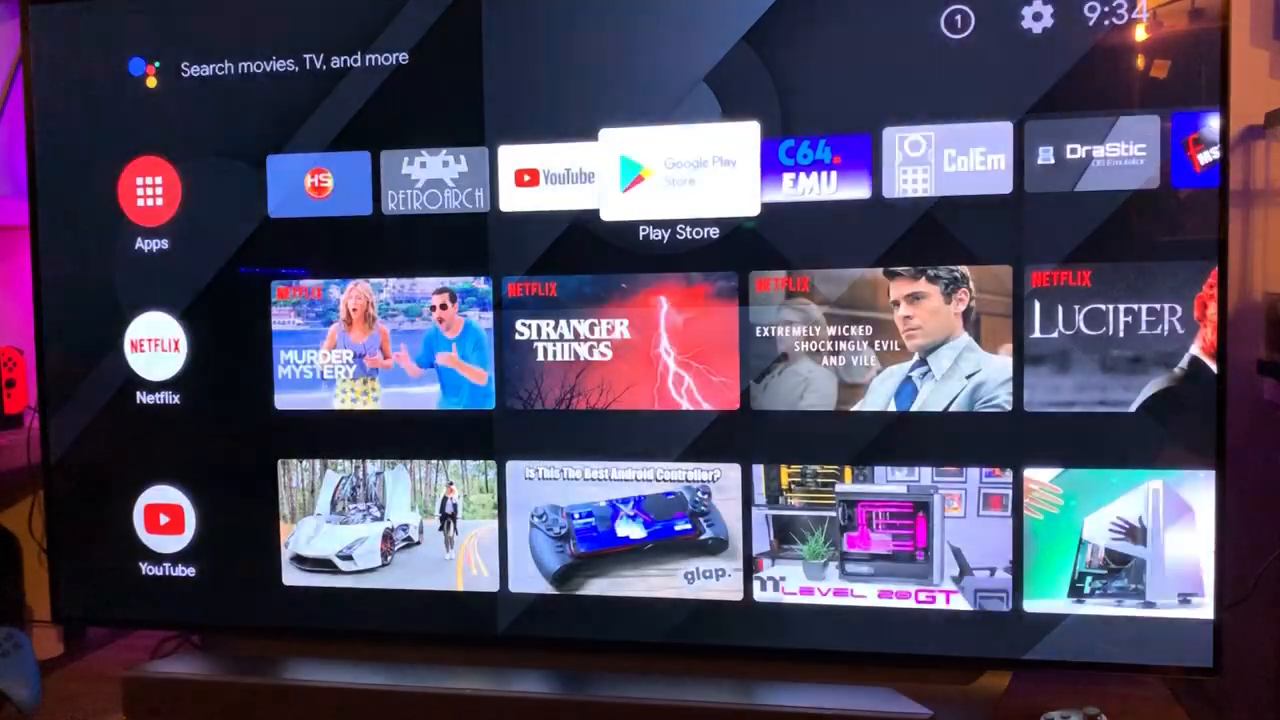
left_click(679, 167)
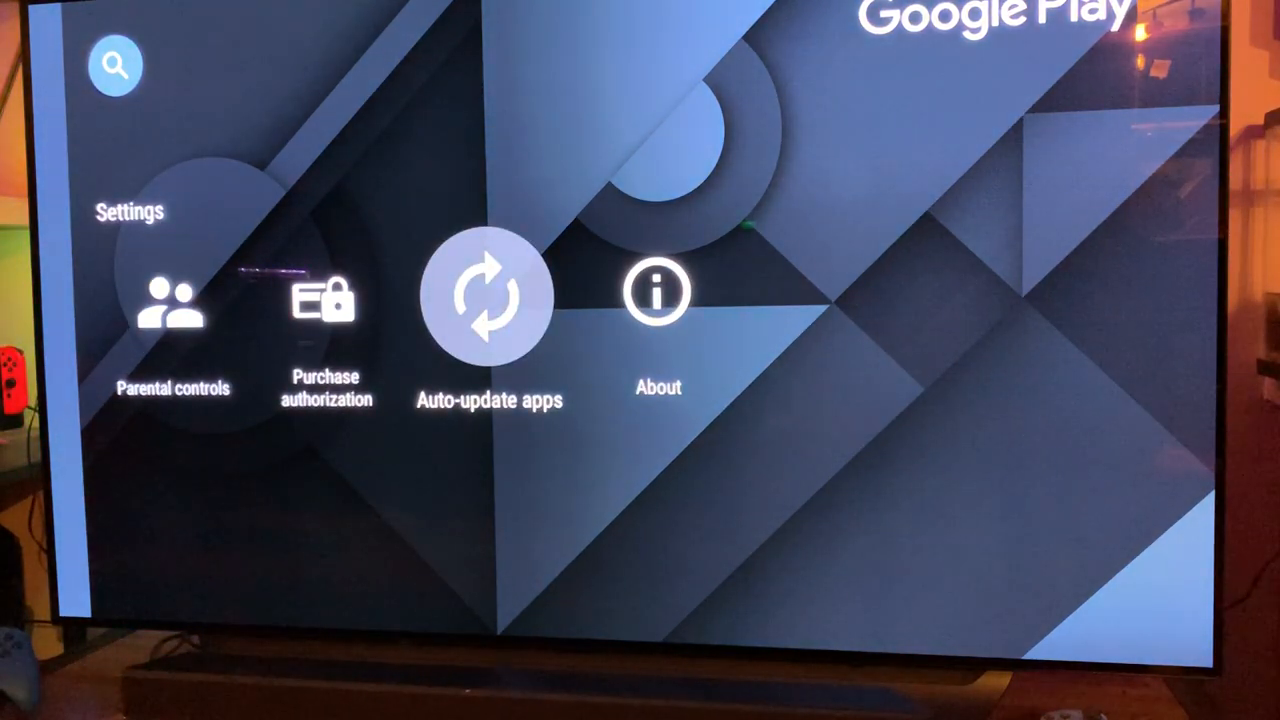
left_click(489, 300)
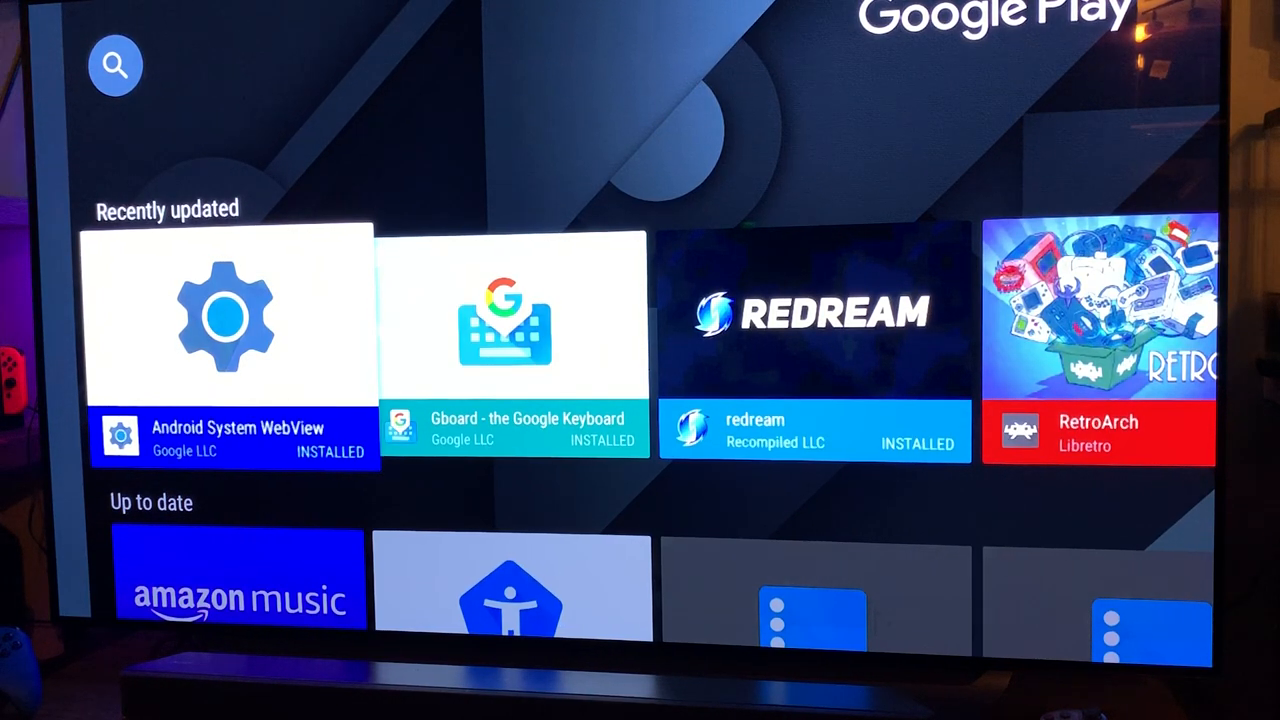
Step: Leave Play Store for home, launch RetroArch and scroll its Main Menu showing version 1.7.8
left_click(115, 65)
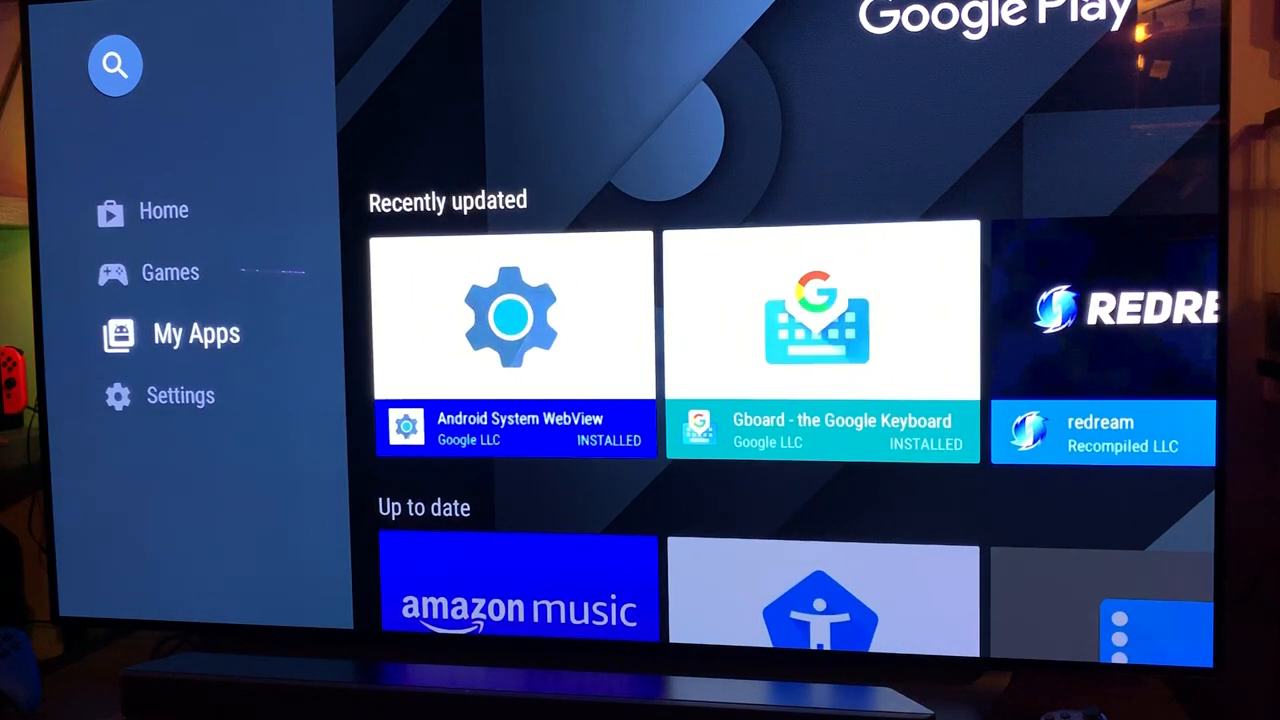
key("home")
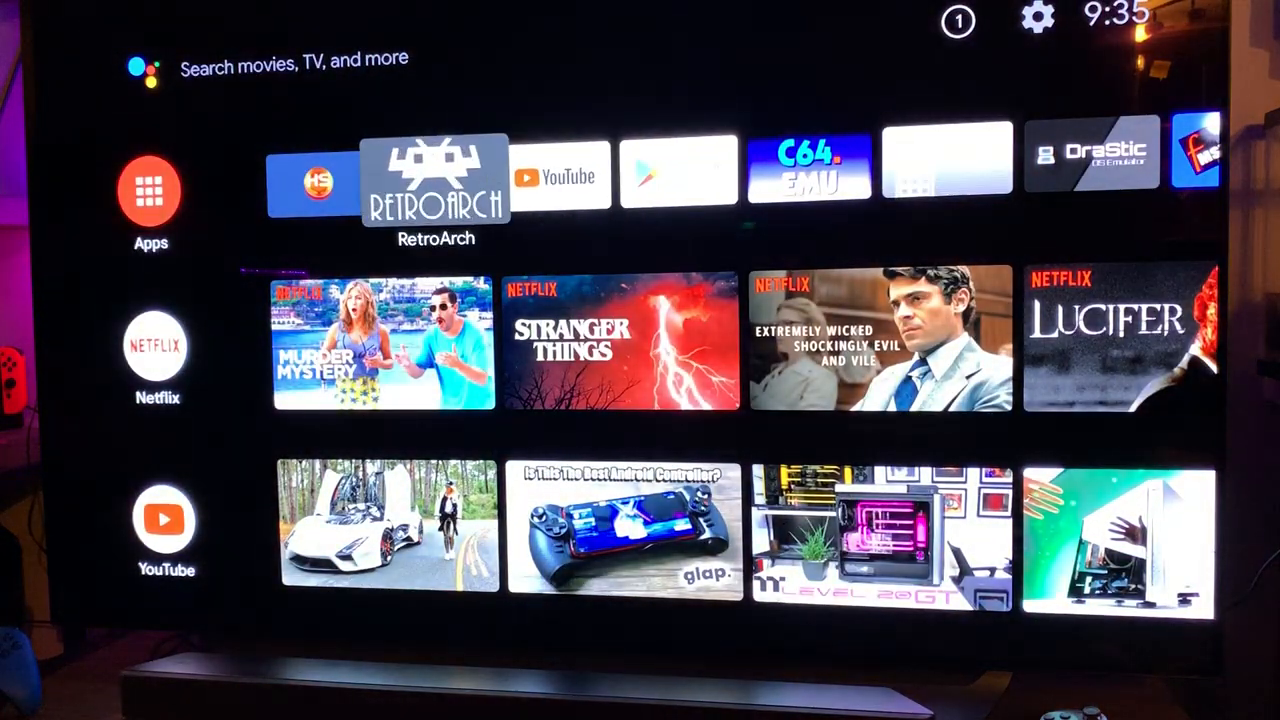
left_click(435, 182)
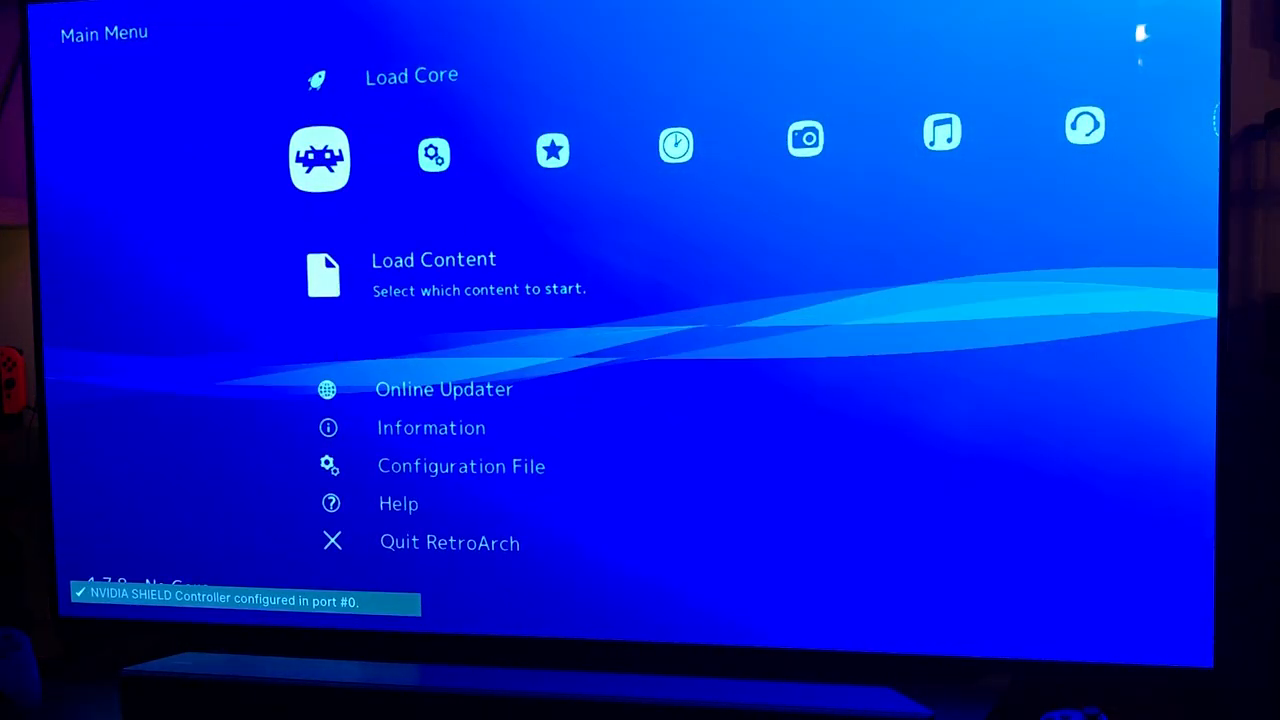
scroll("down", 3)
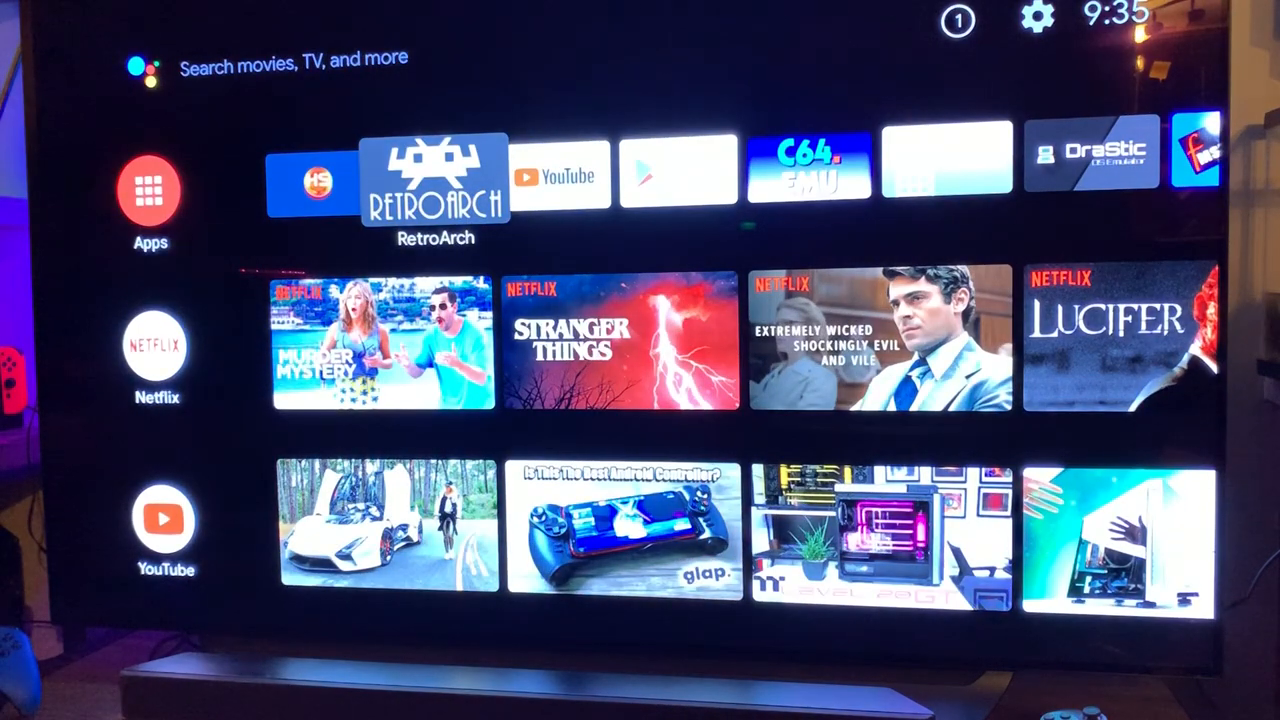
left_click(434, 180)
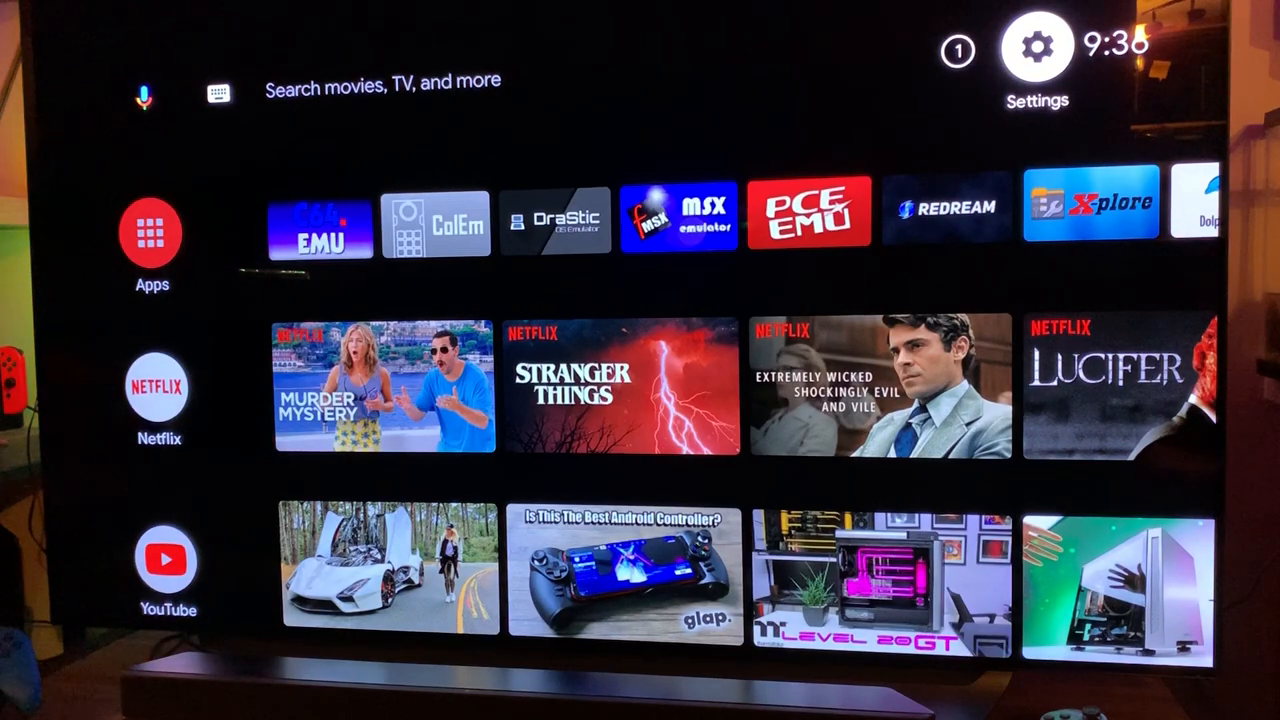
Step: Uninstall RetroArch 1.7.8_GIT from Settings > Apps > RetroArch
left_click(1038, 48)
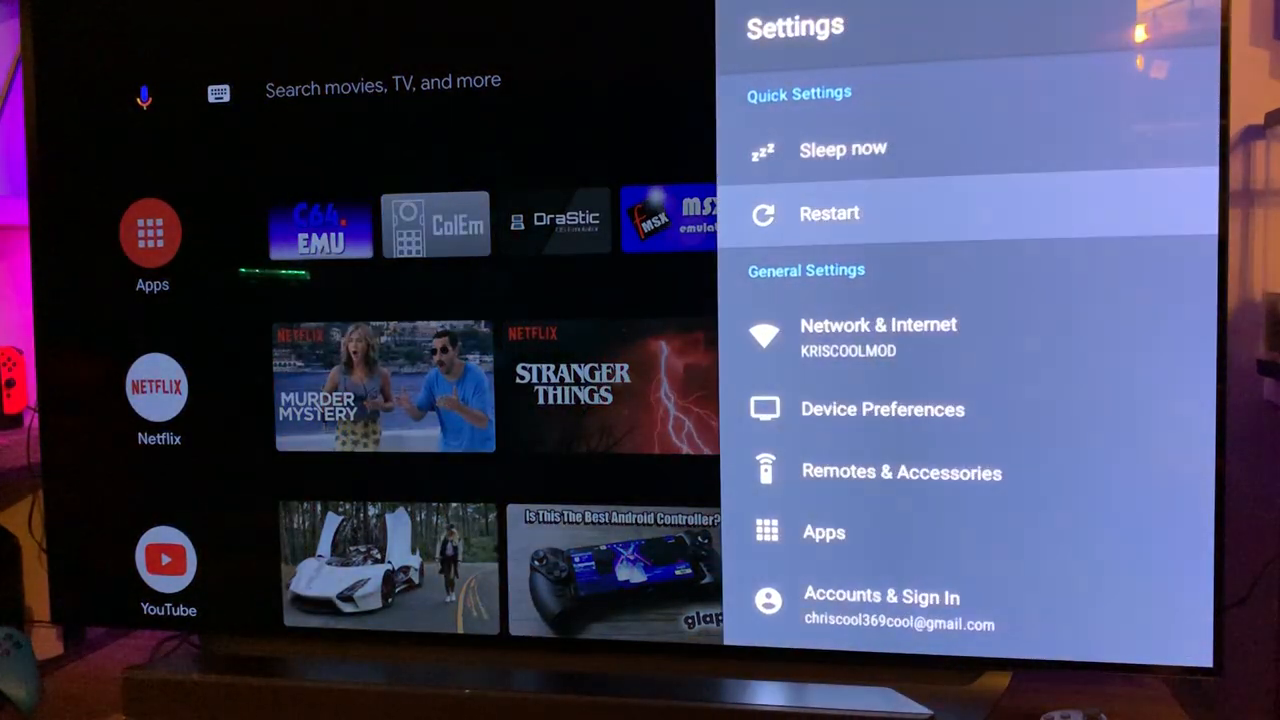
left_click(823, 531)
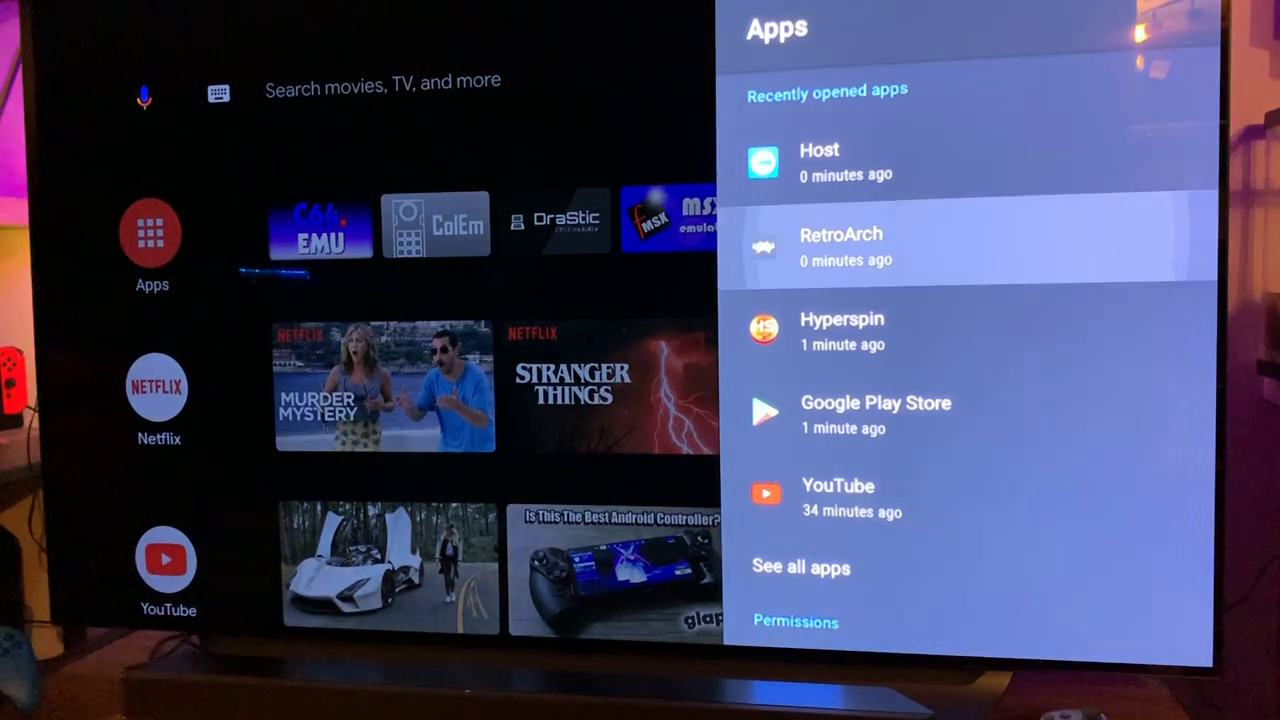
left_click(841, 247)
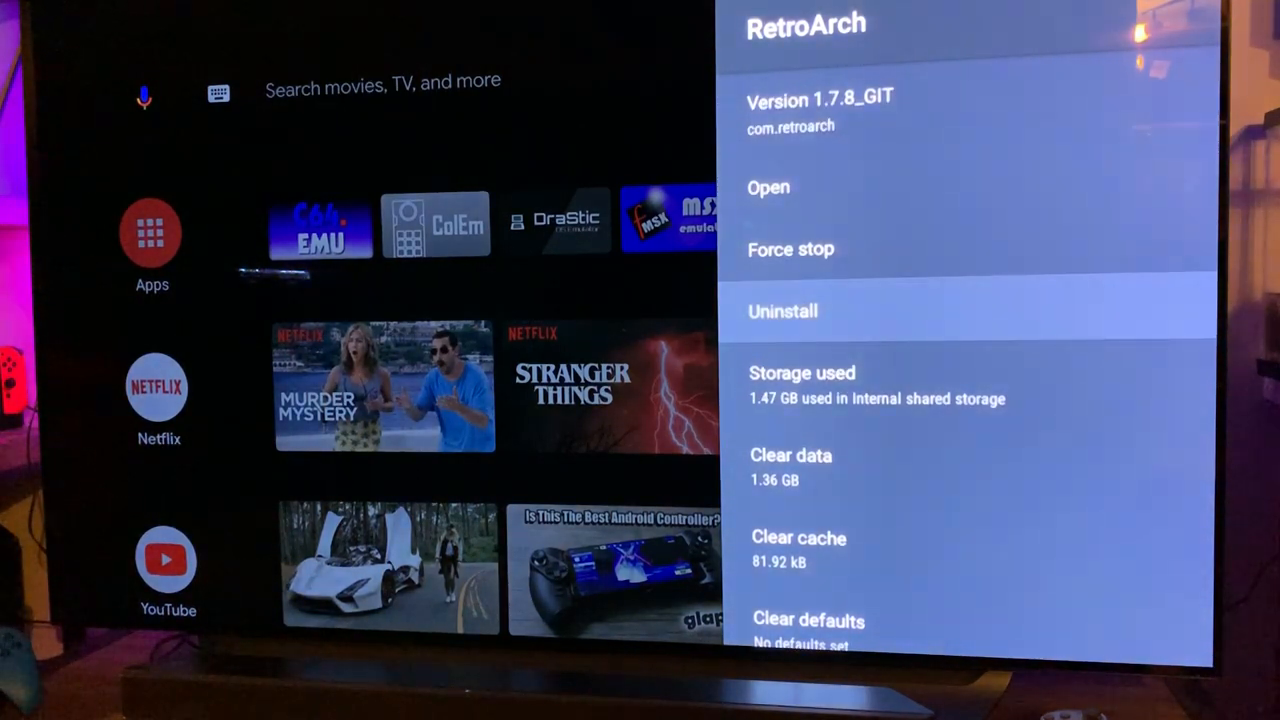
left_click(783, 311)
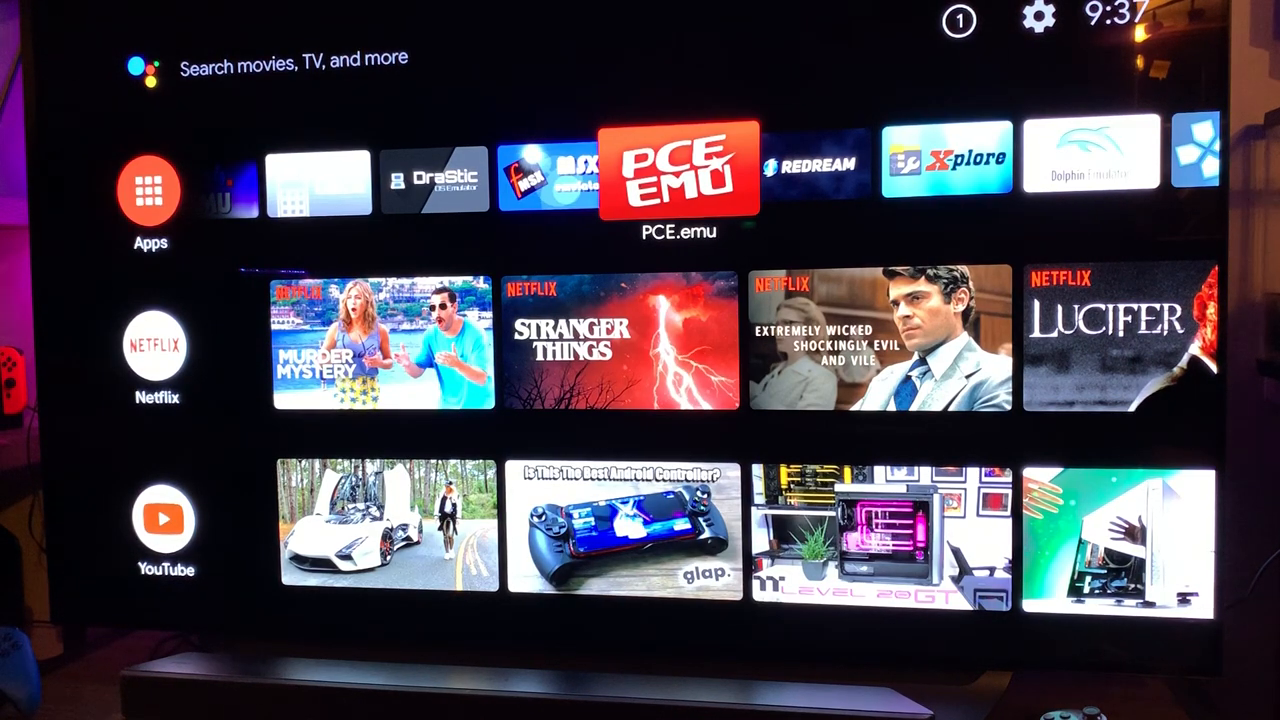
Step: Browse the Hyperspin SD card and pick RetroArch from #INSTALL ALL APK
scroll("right", 3)
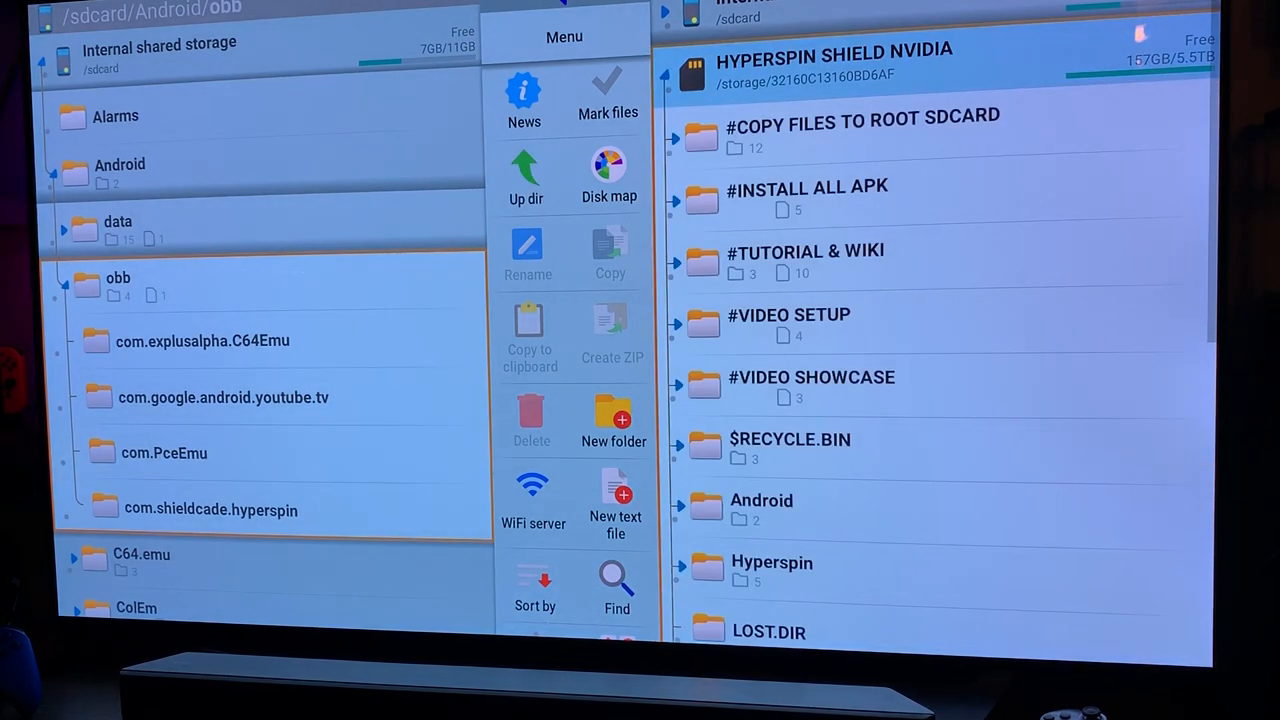
left_click(807, 198)
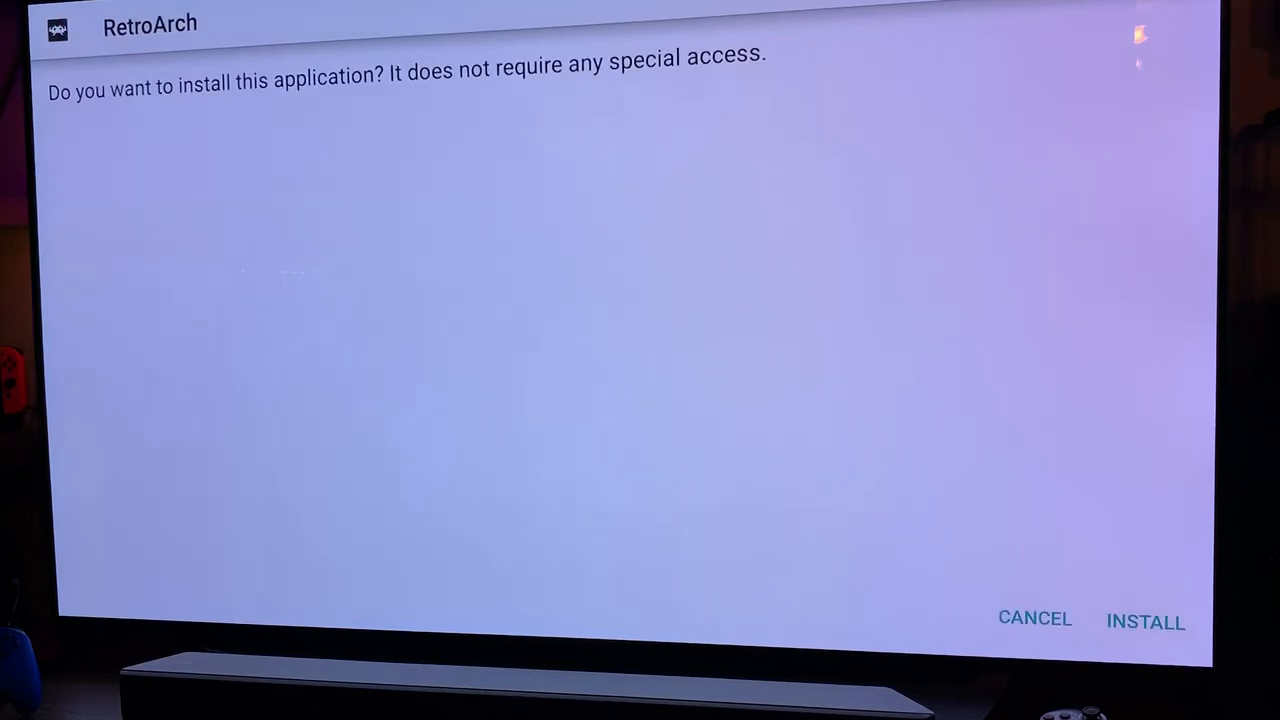
Step: Confirm INSTALL for RetroArch and press DONE once App installed appears
left_click(1145, 621)
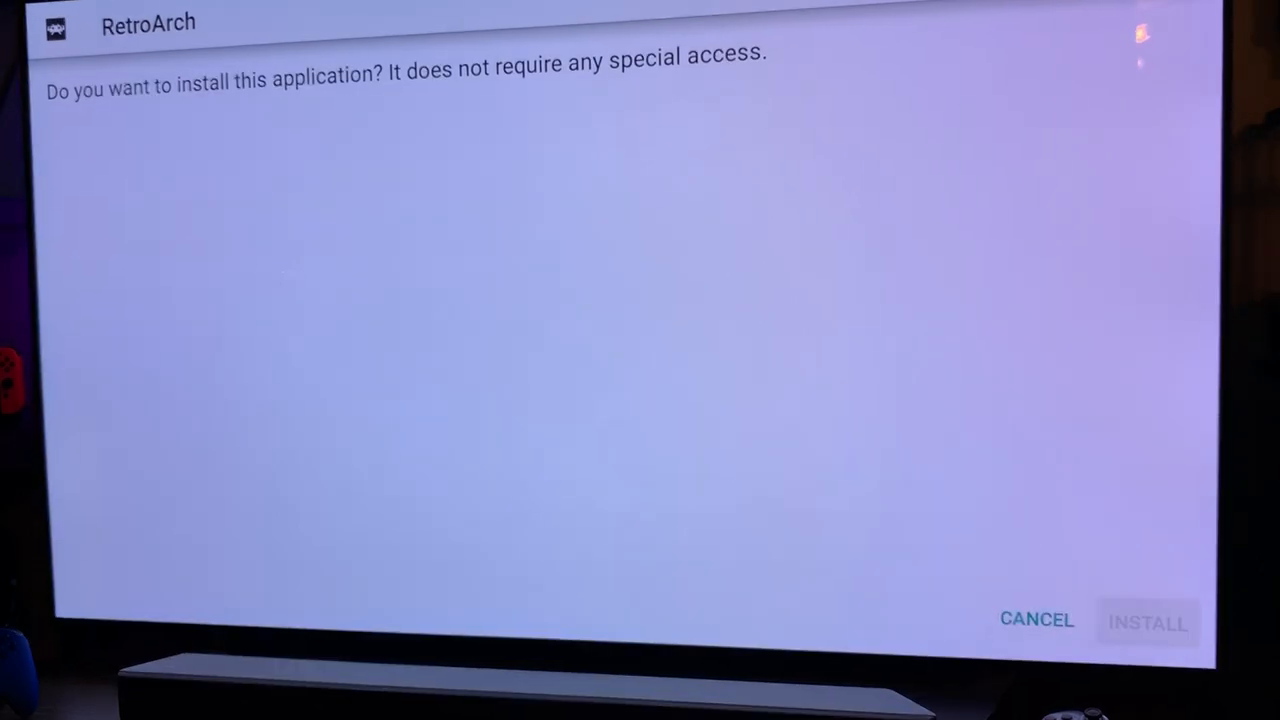
left_click(1147, 622)
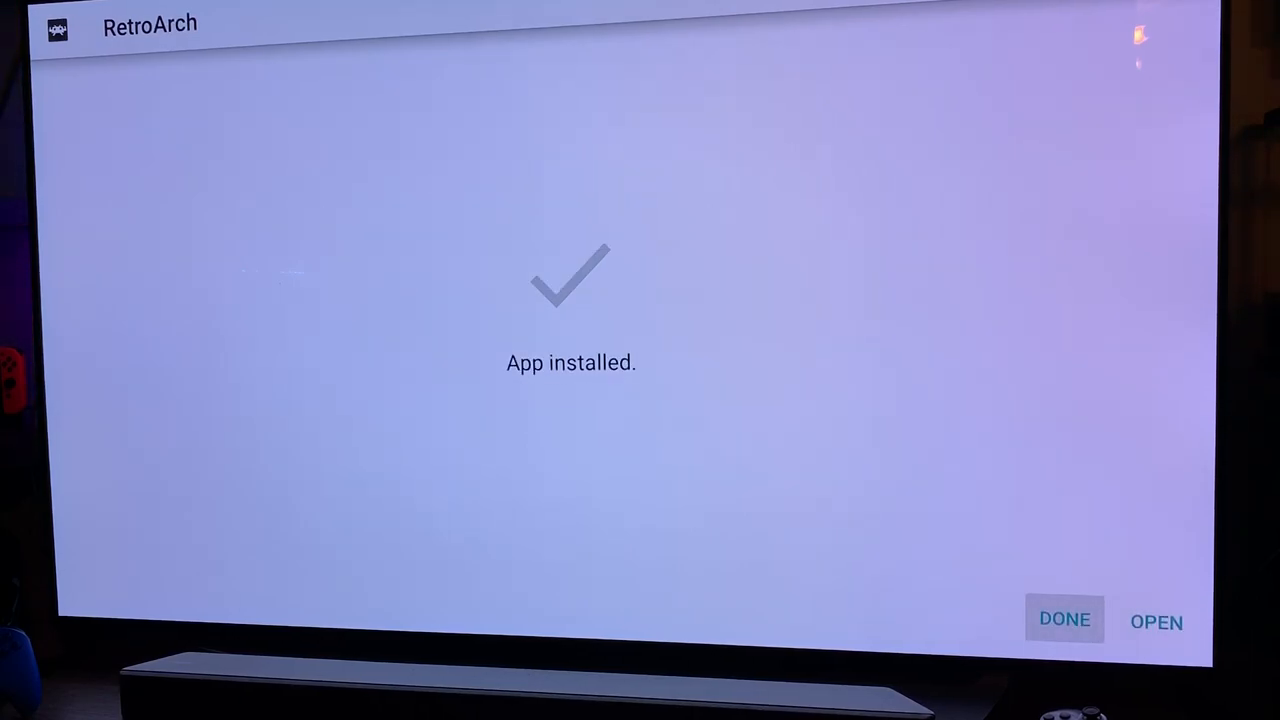
left_click(1064, 619)
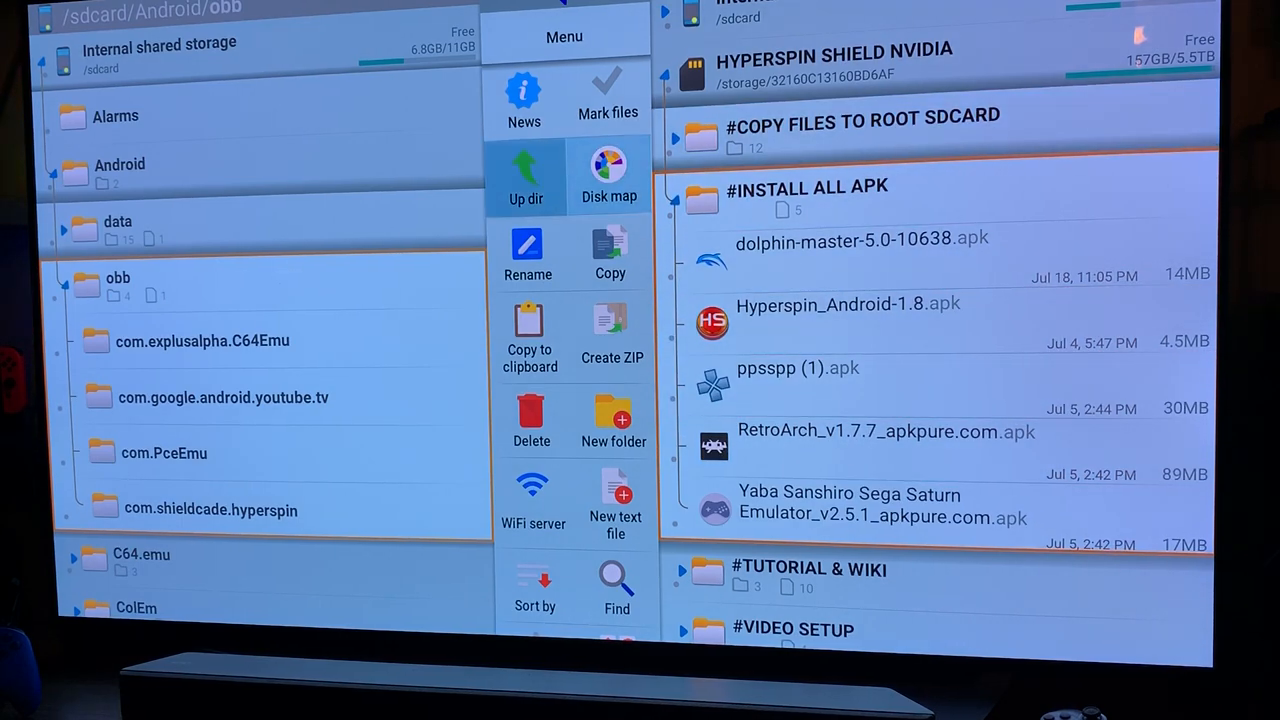
Step: Expand internal /sdcard/Android/data beside the SD card's #COPY FILES TO ROOT SDCARD/Android/data
left_click(525, 175)
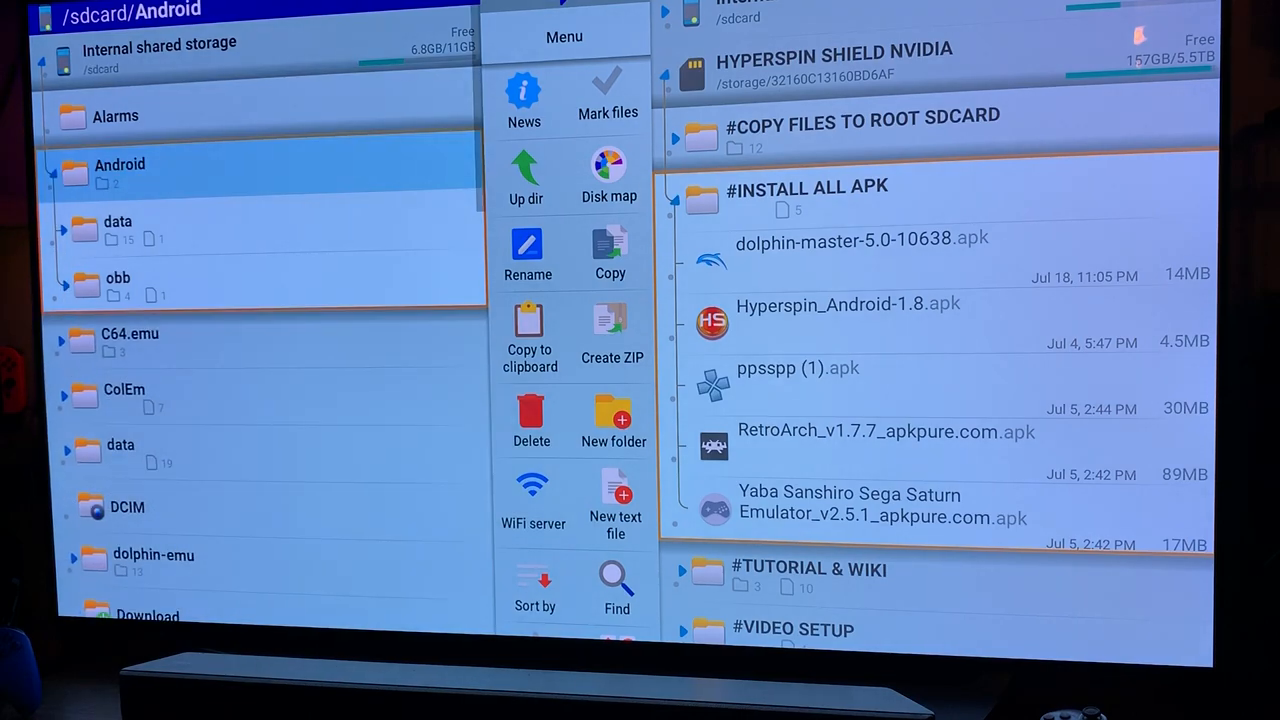
left_click(118, 285)
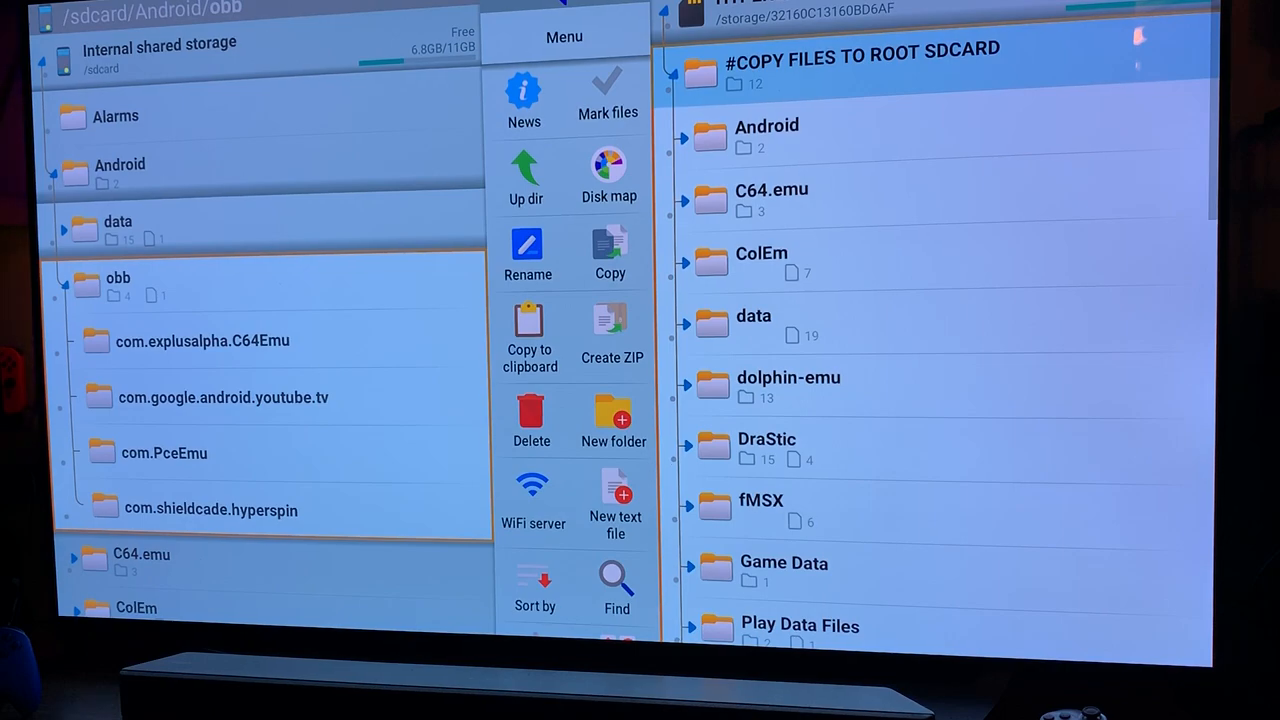
left_click(767, 136)
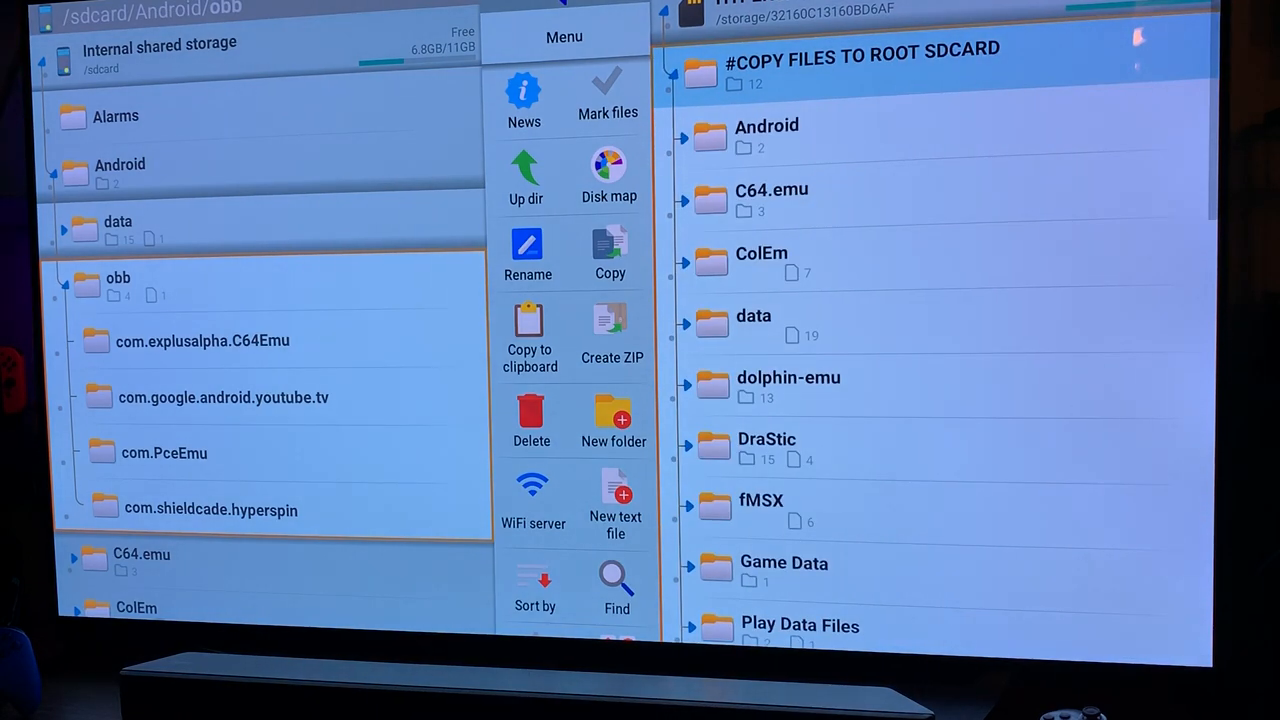
left_click(766, 135)
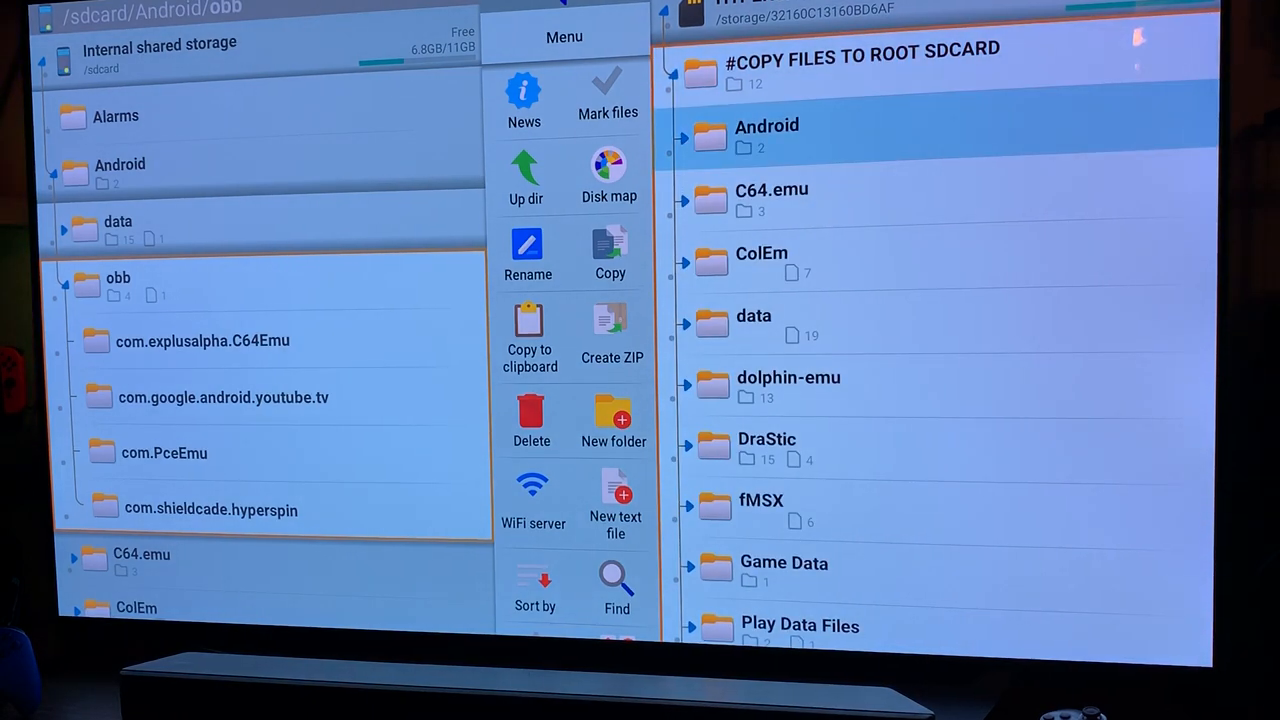
left_click(687, 136)
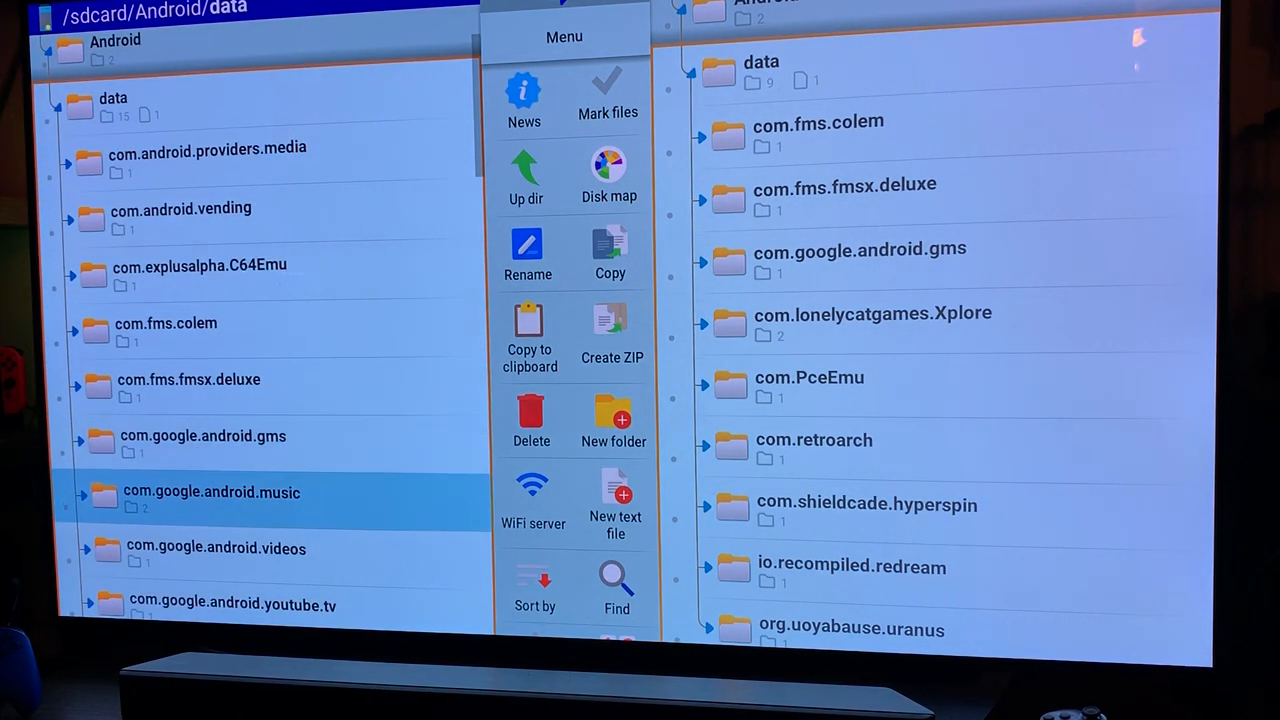
scroll("down", 3)
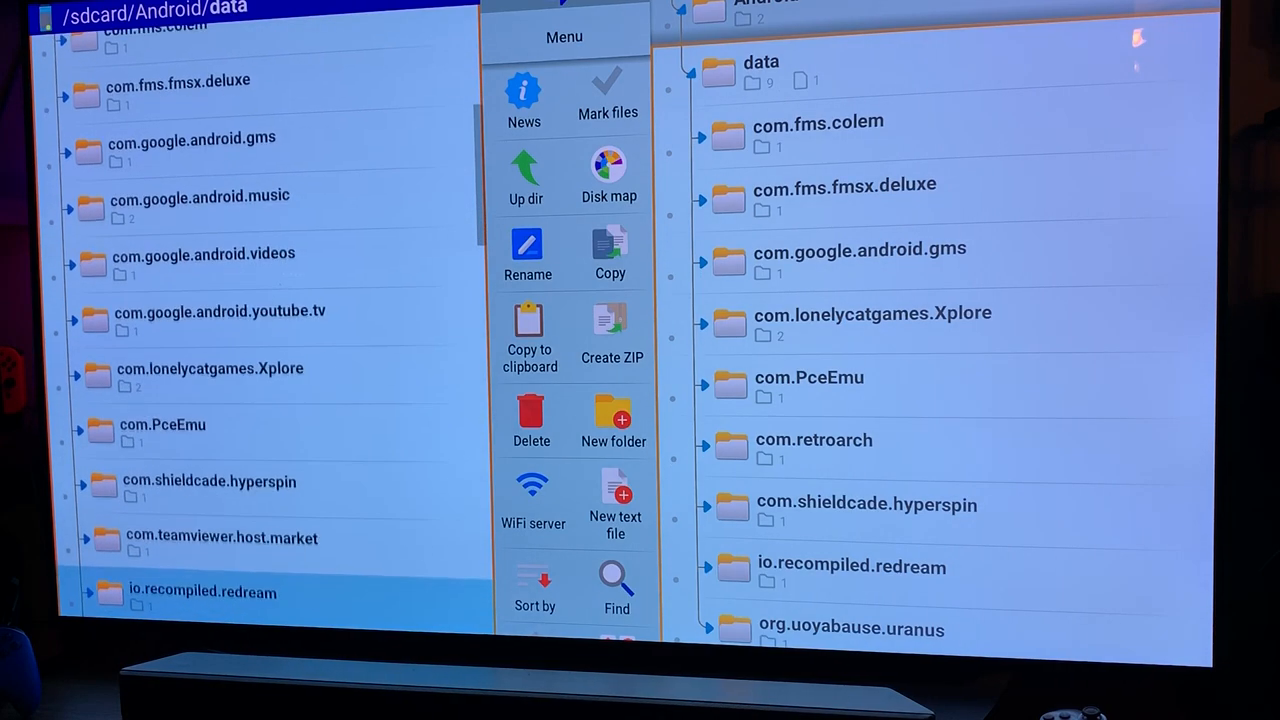
scroll("down", 3)
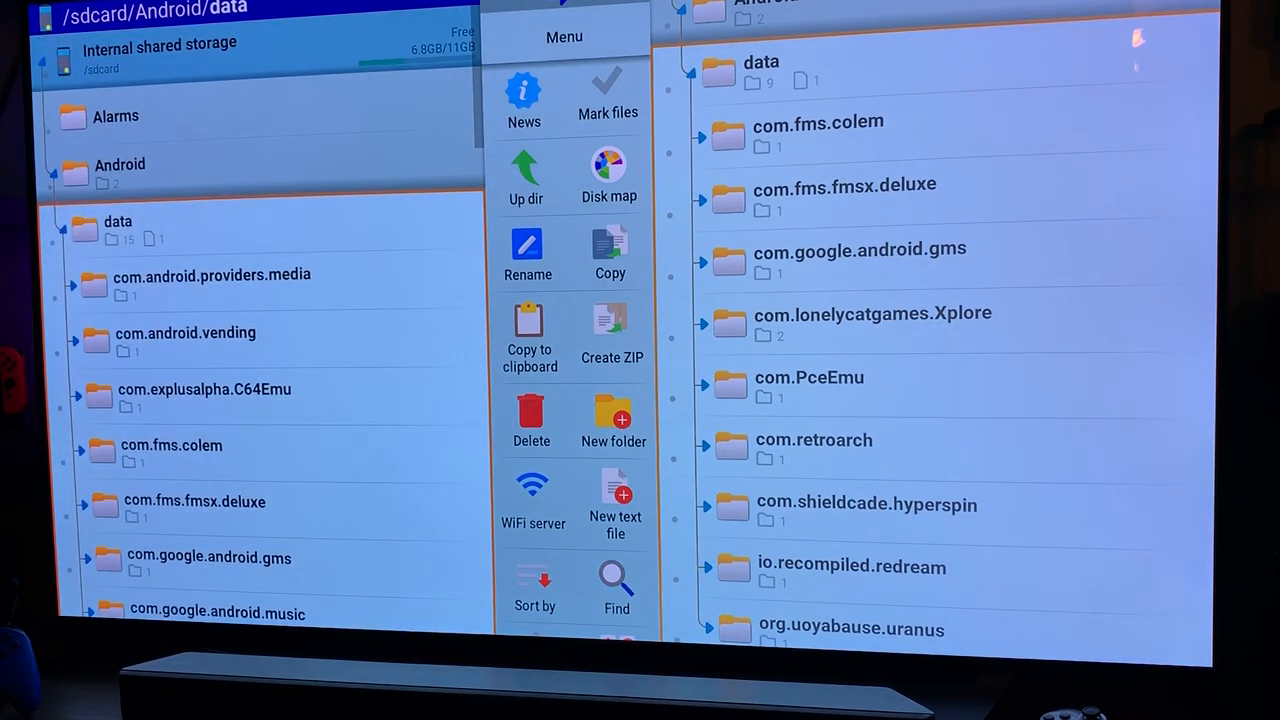
left_click(120, 164)
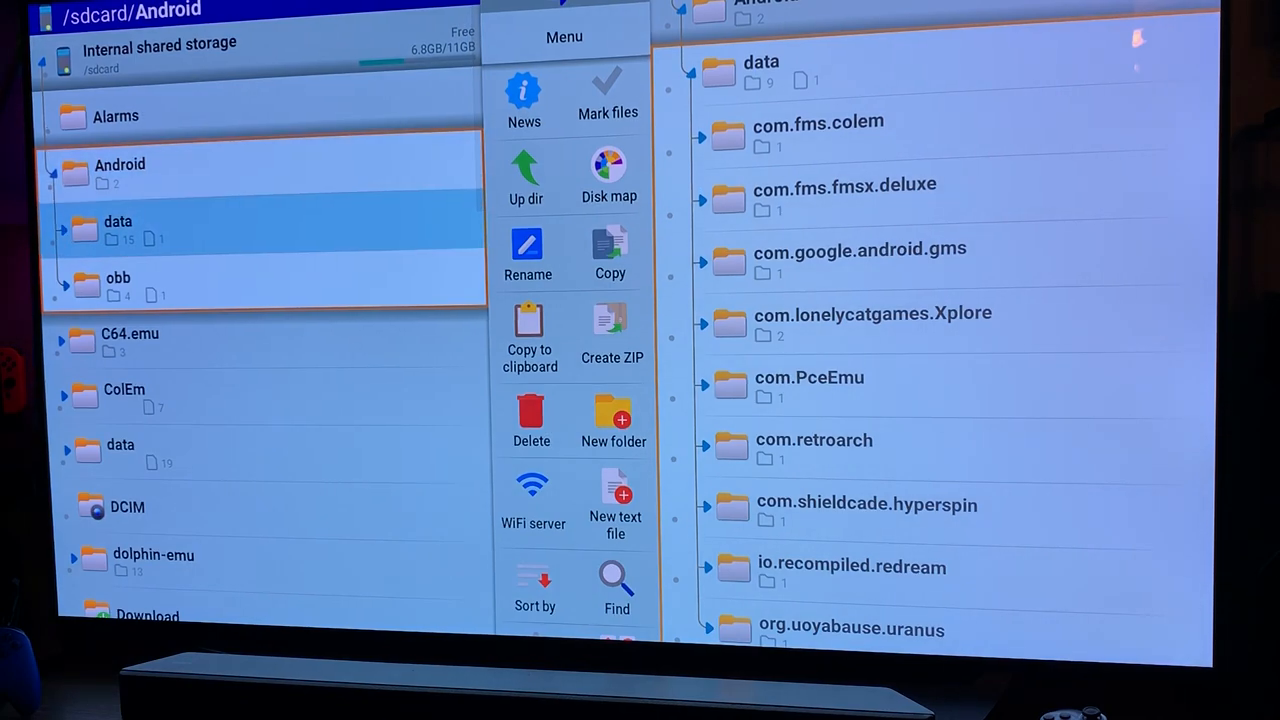
left_click(118, 228)
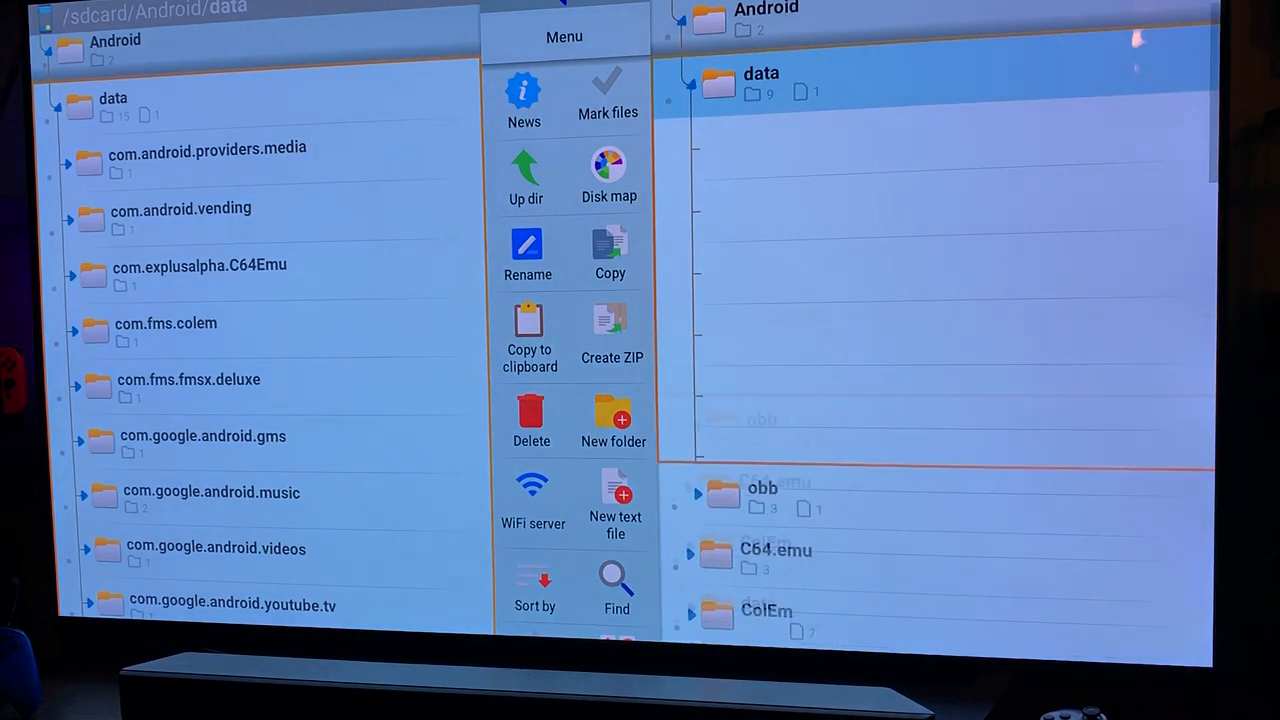
Step: Copy com.retroarch from the SD card backup into internal Android/data, now 16 folders
scroll("down", 3)
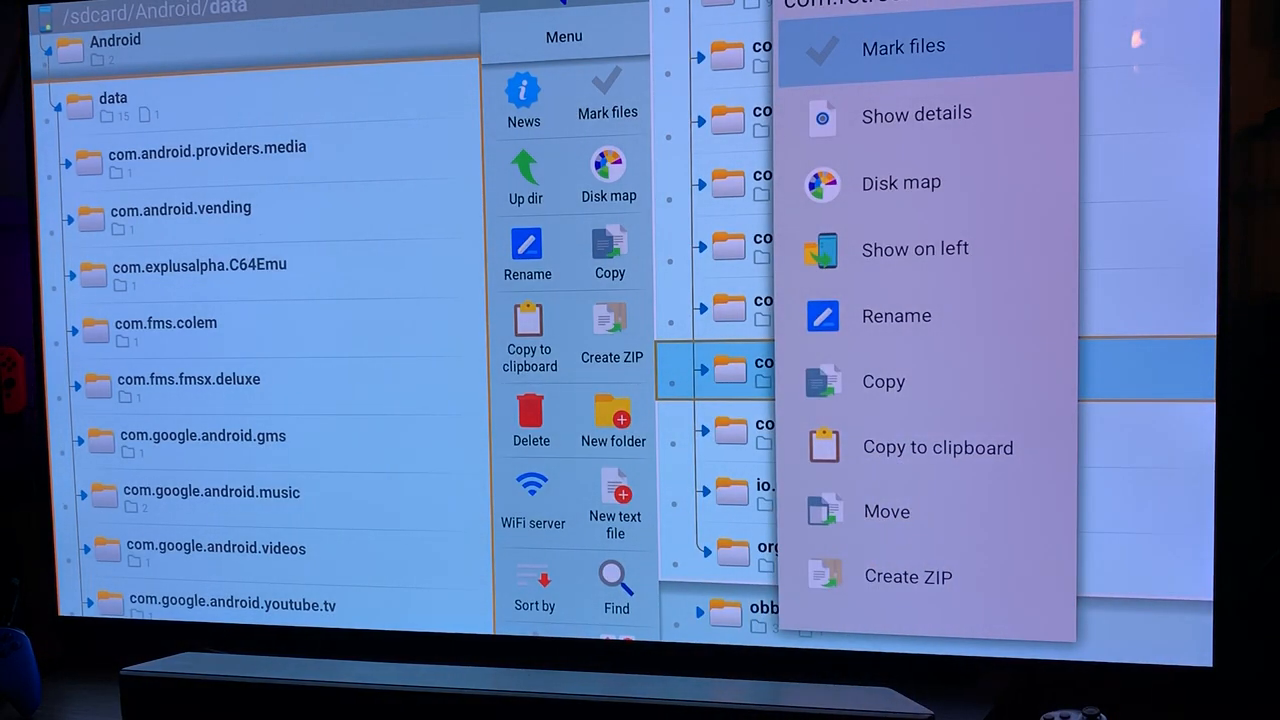
mouse_move(883, 381)
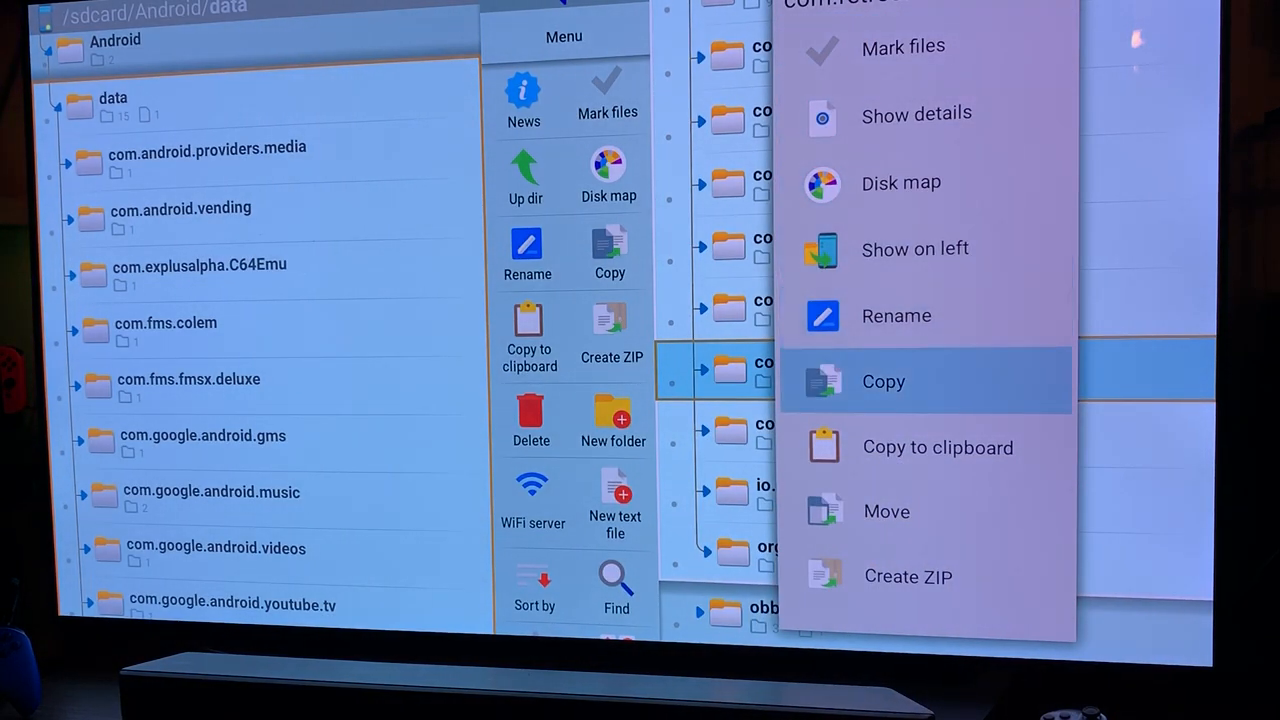
left_click(883, 381)
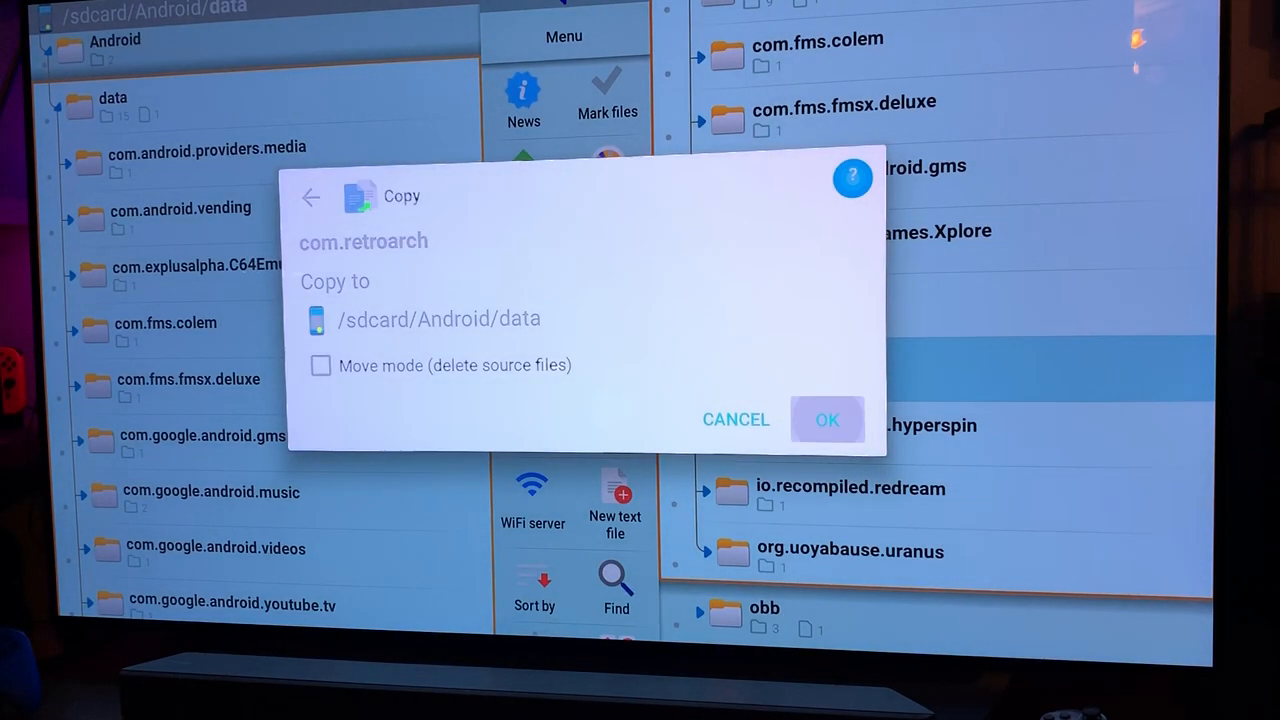
left_click(827, 419)
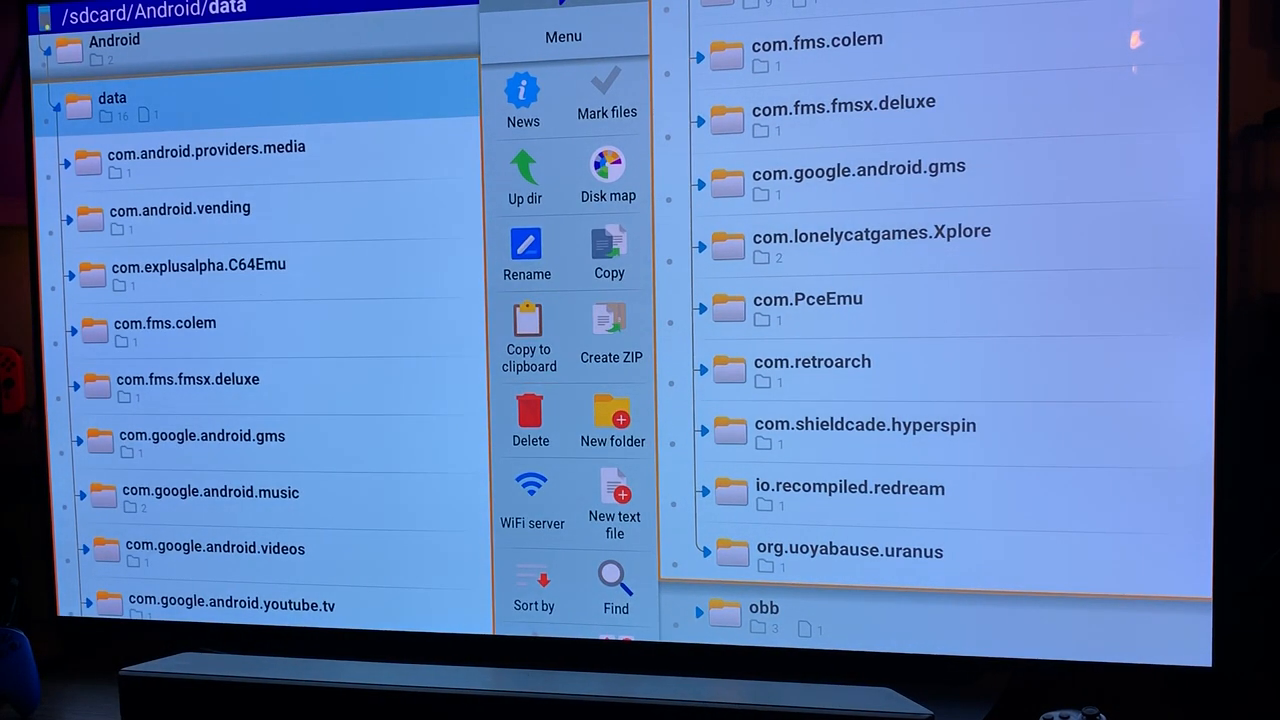
scroll("down", 3)
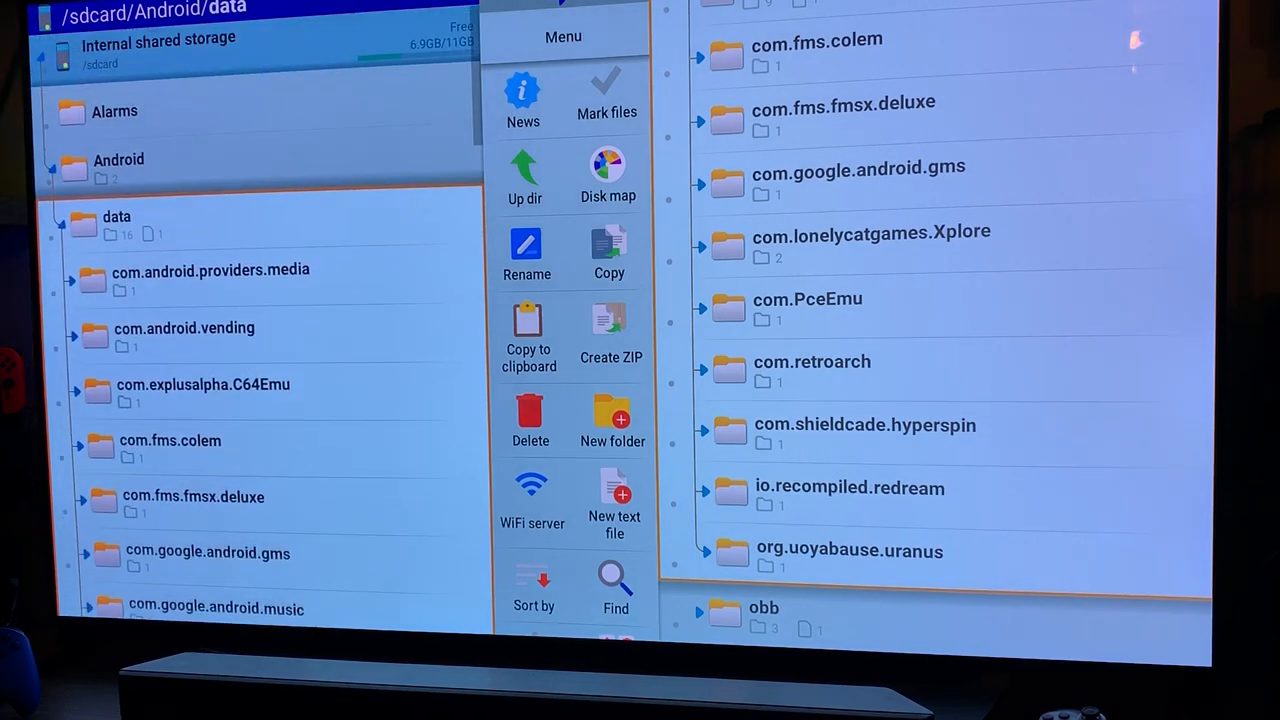
Step: Collapse the left pane to /sdcard and open #COPY FILES TO ROOT SDCARD on the SD card
left_click(524, 175)
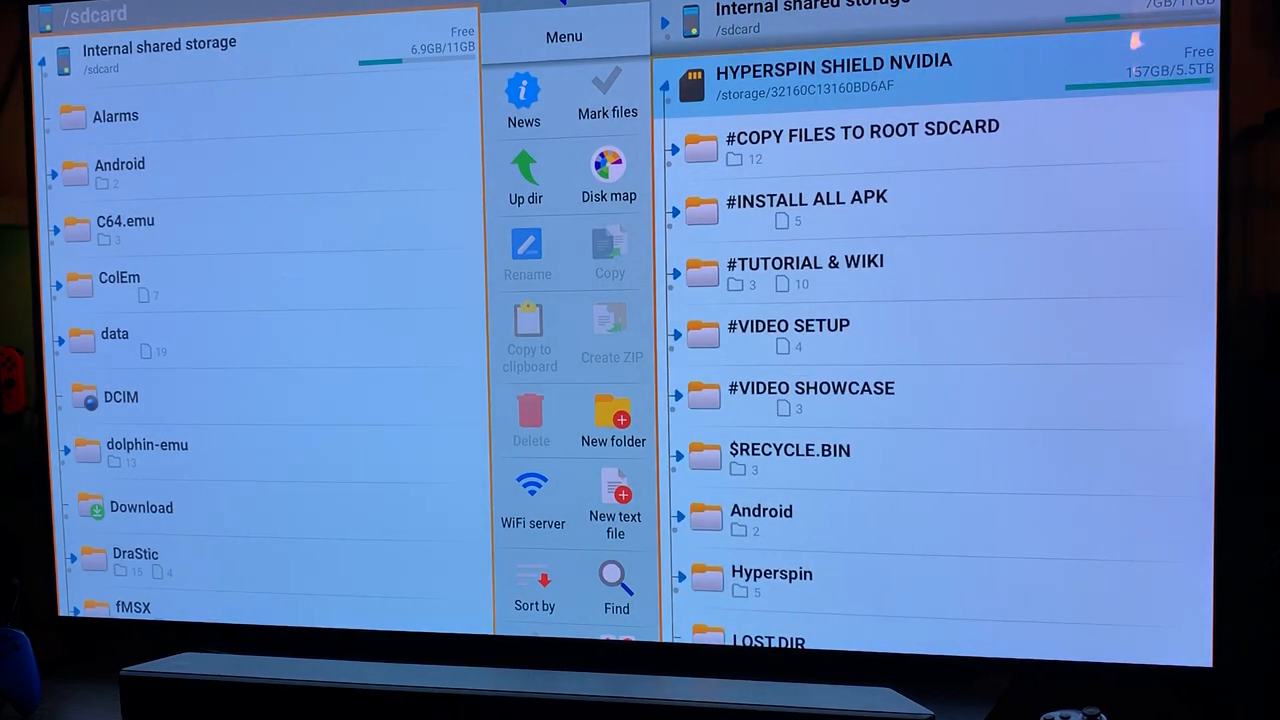
left_click(862, 140)
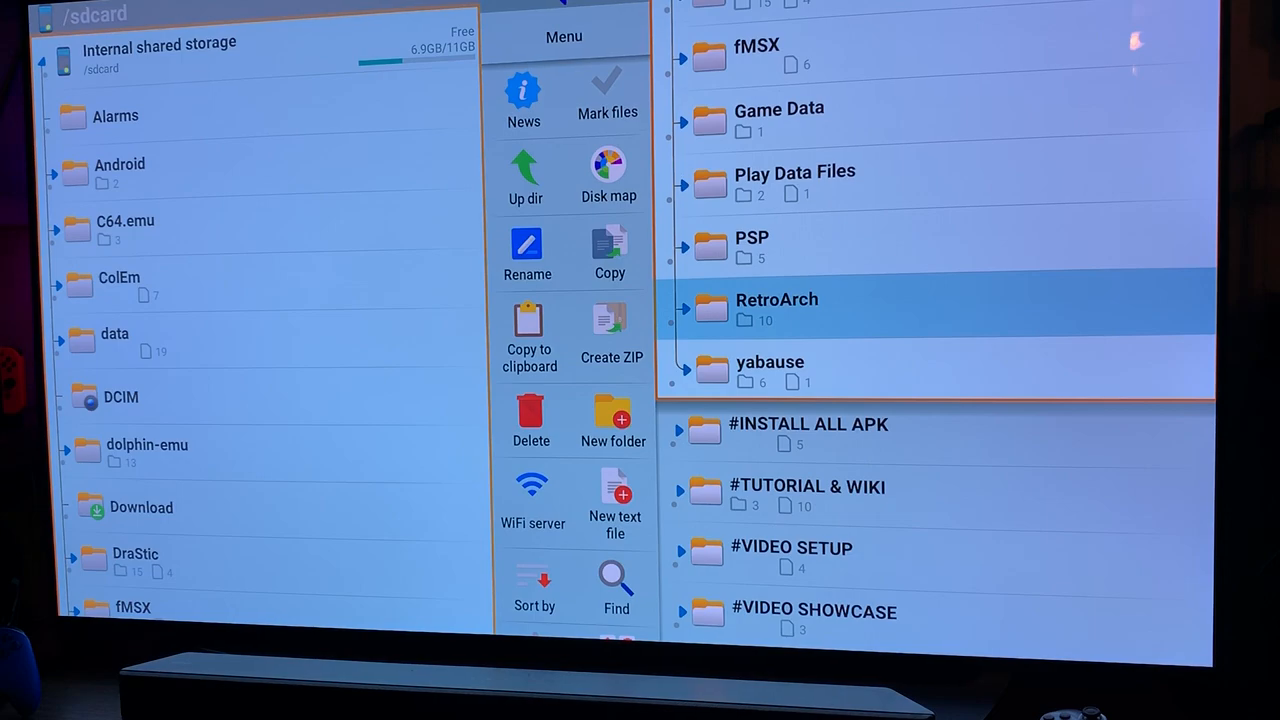
Step: Copy the RetroArch folder to internal storage root, overwriting all duplicate files
left_click(777, 308)
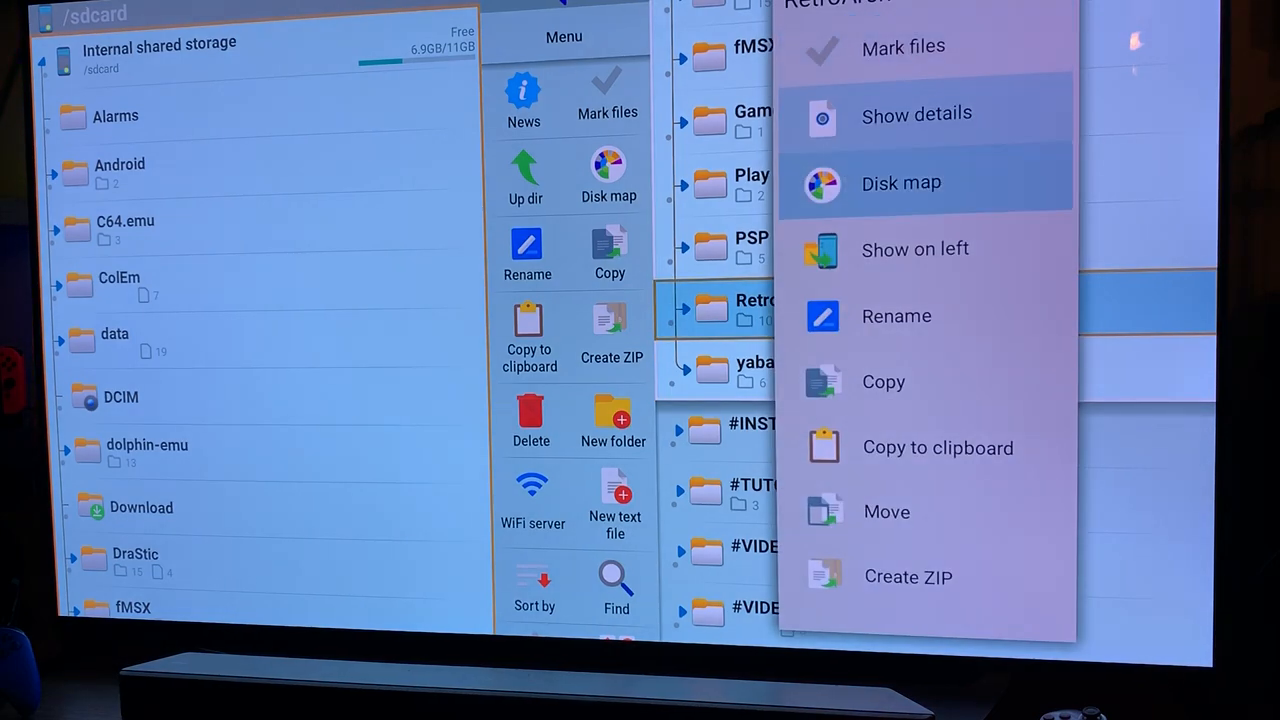
left_click(883, 381)
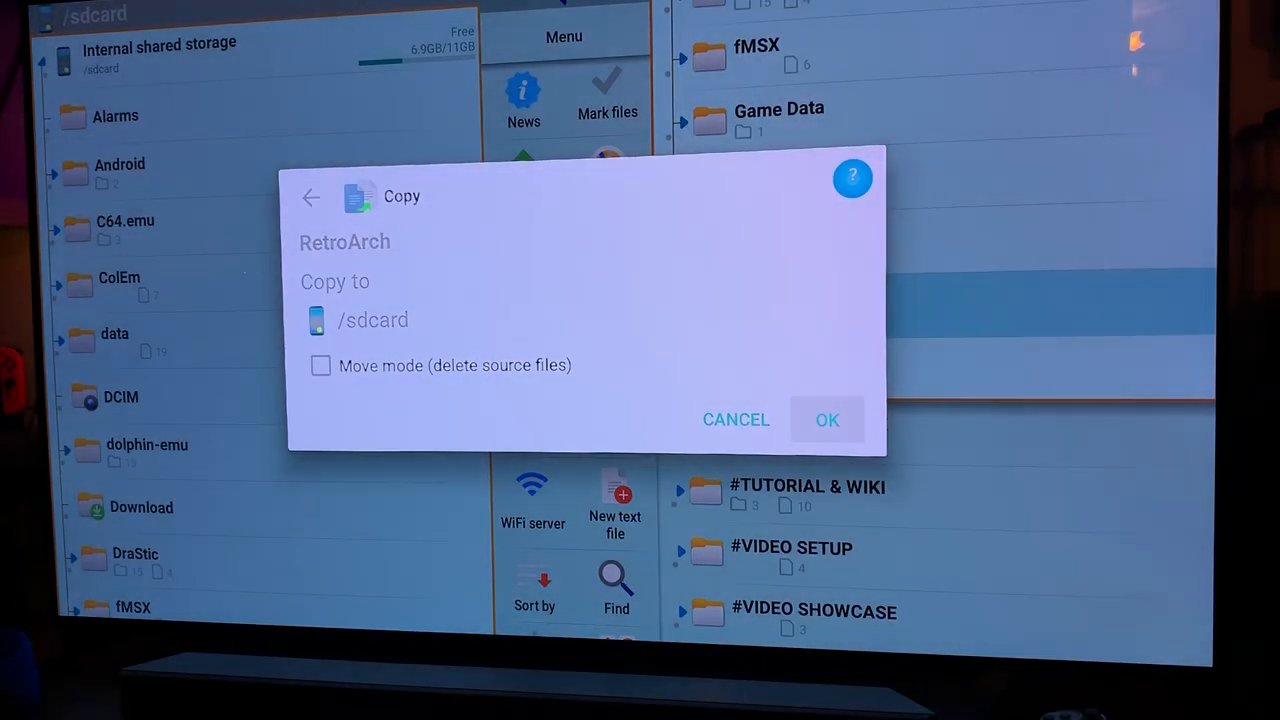
left_click(827, 419)
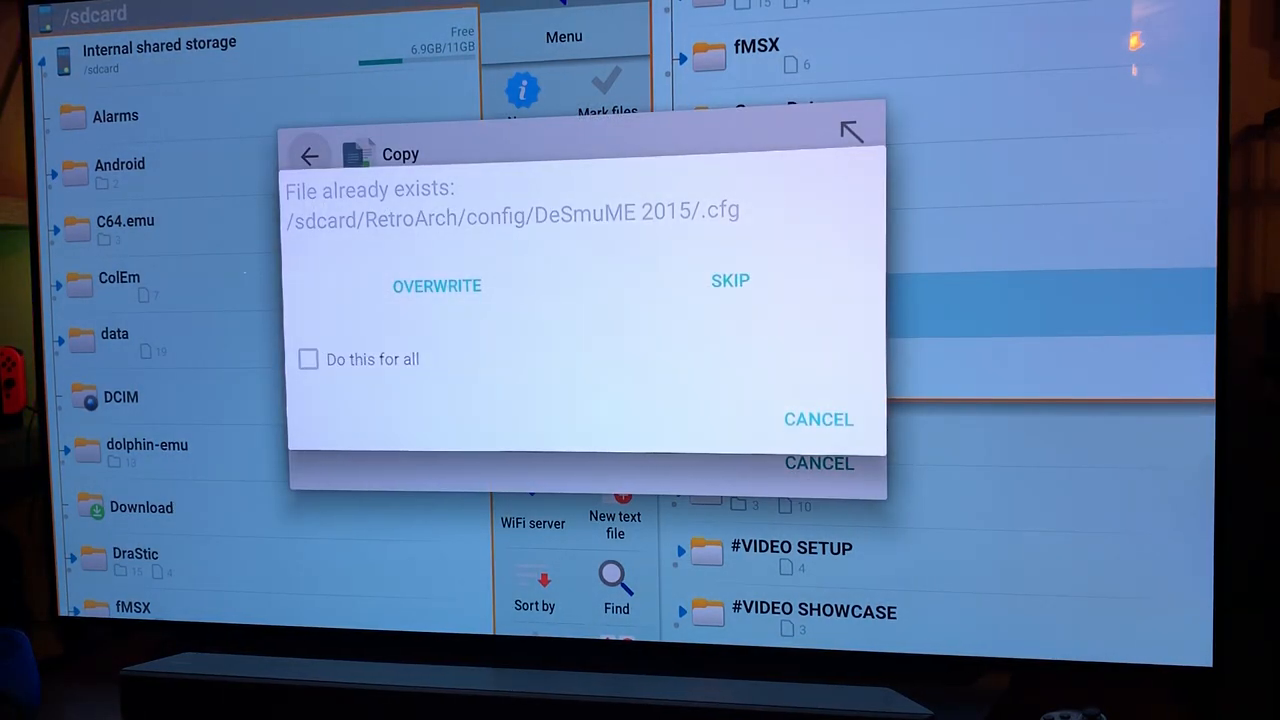
left_click(308, 359)
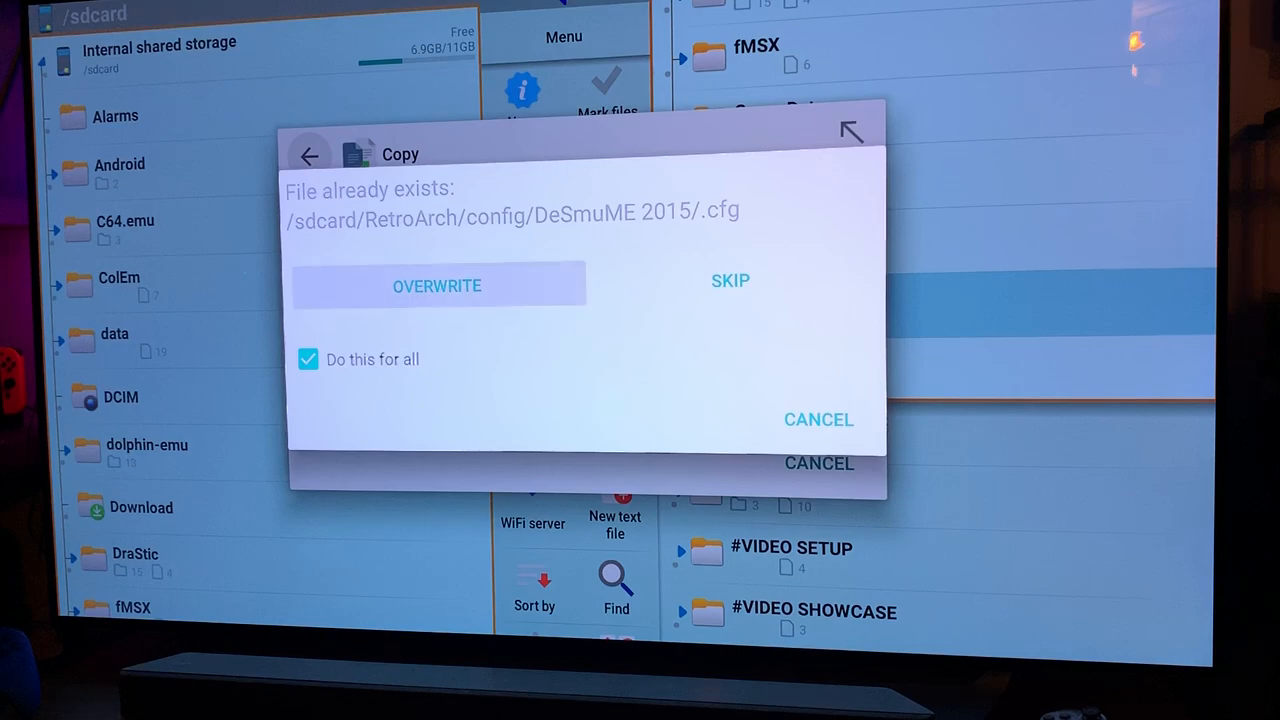
left_click(437, 285)
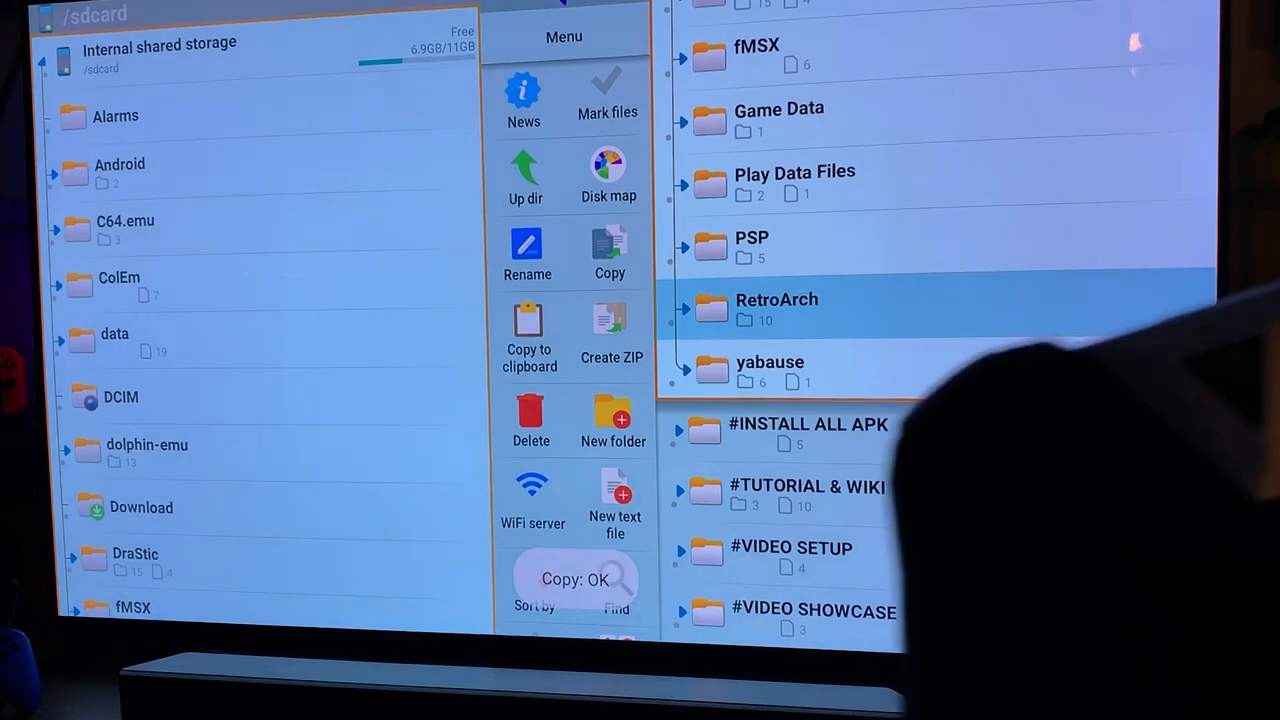
Step: Return home from X-plore, pin RetroArch to the favourites row, and launch it
key("Back")
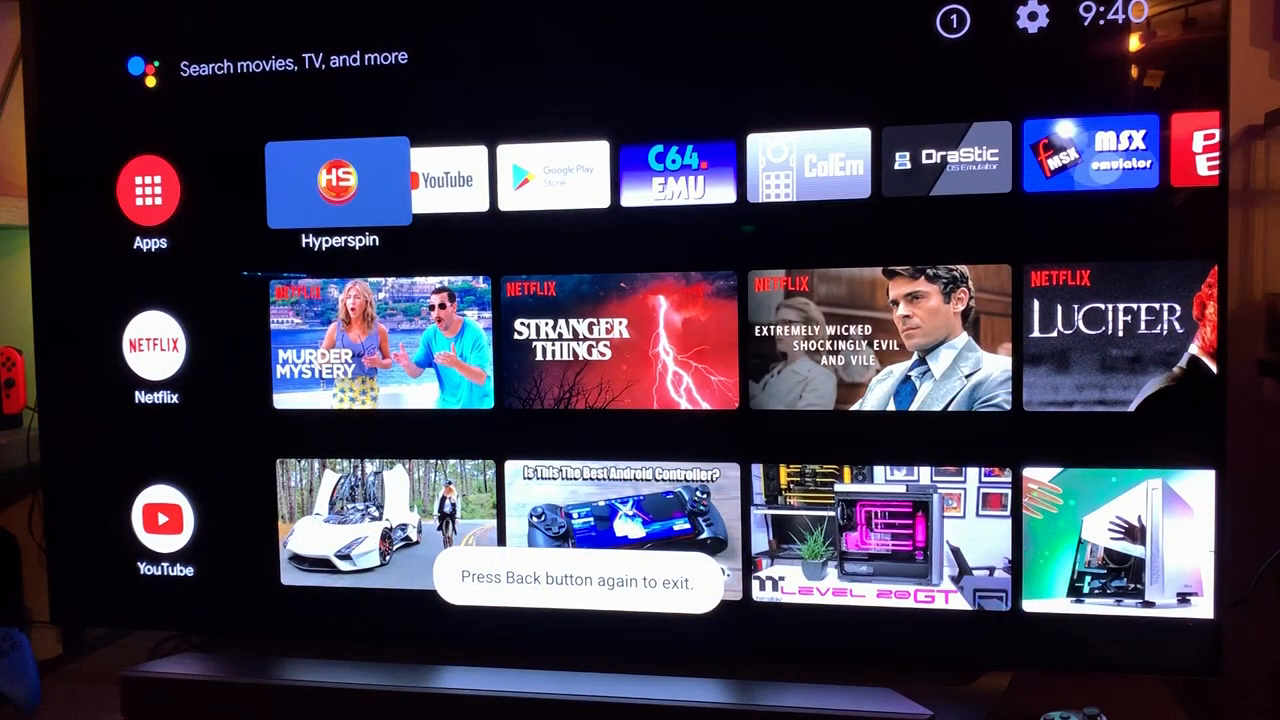
scroll("right", 3)
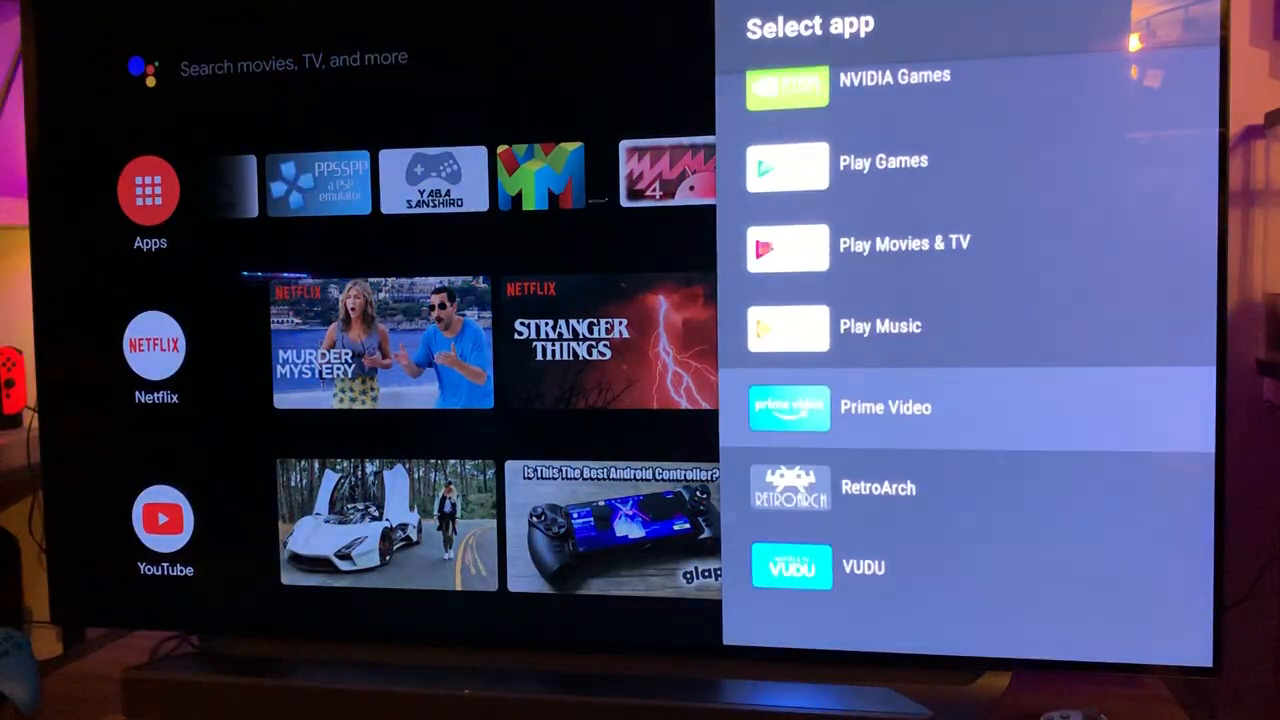
left_click(878, 487)
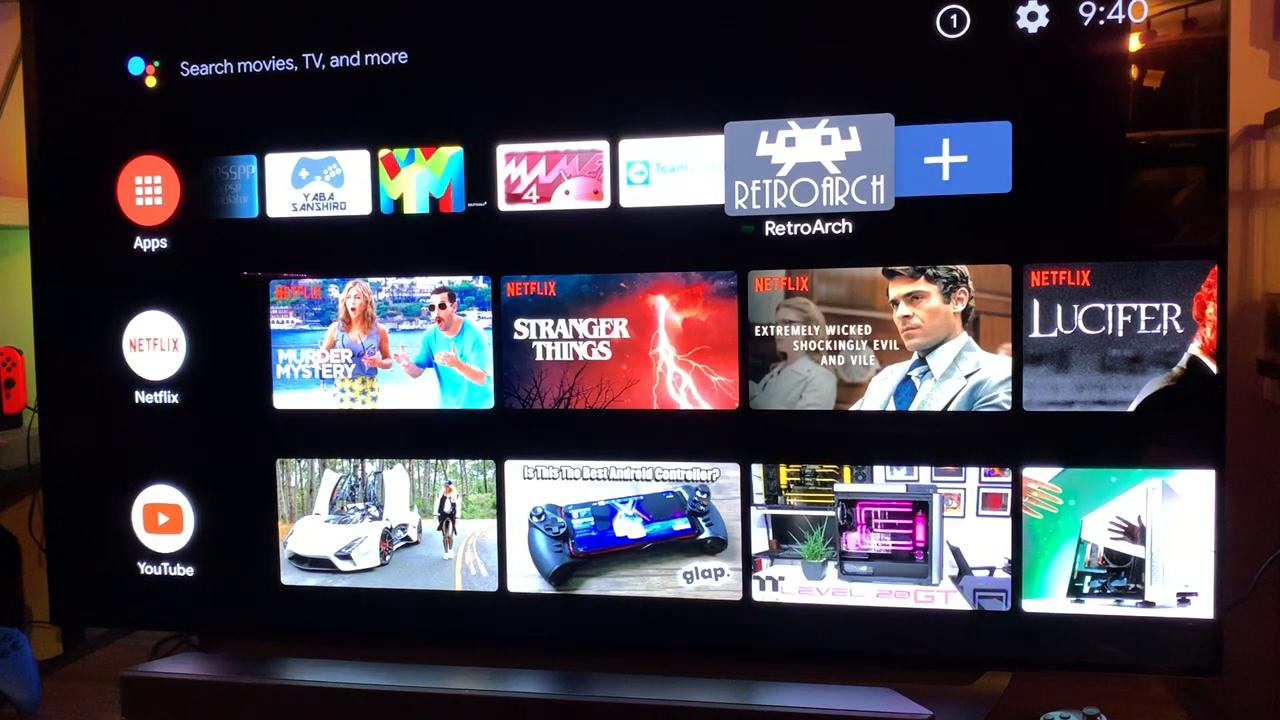
left_click(812, 172)
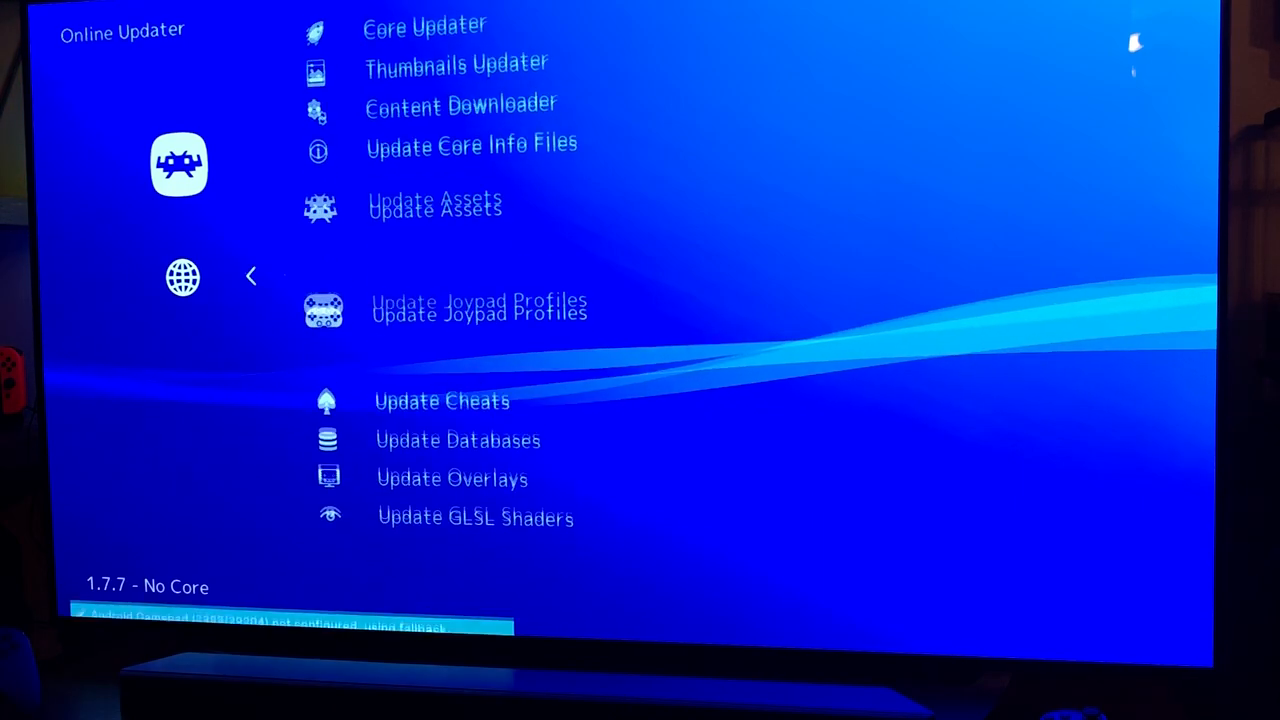
Step: Enter RetroArch 1.7.7's Online Updater and open the Core Updater list
scroll("down", 3)
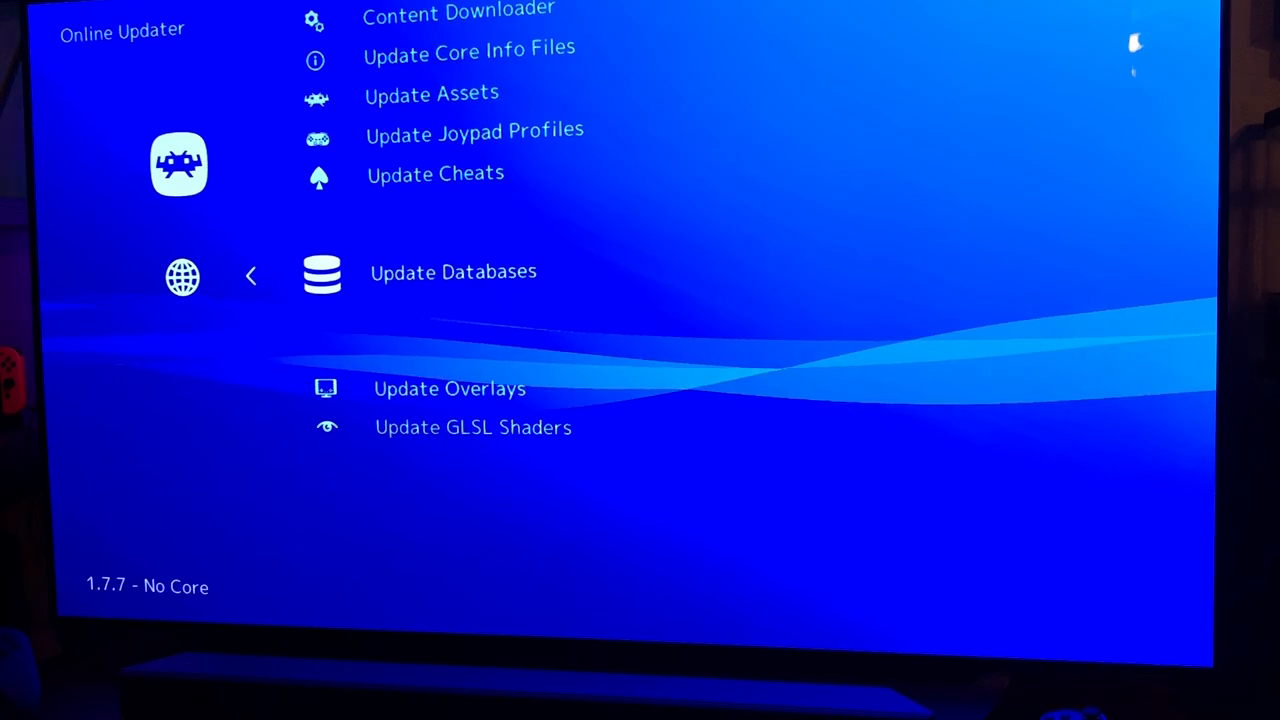
left_click(452, 271)
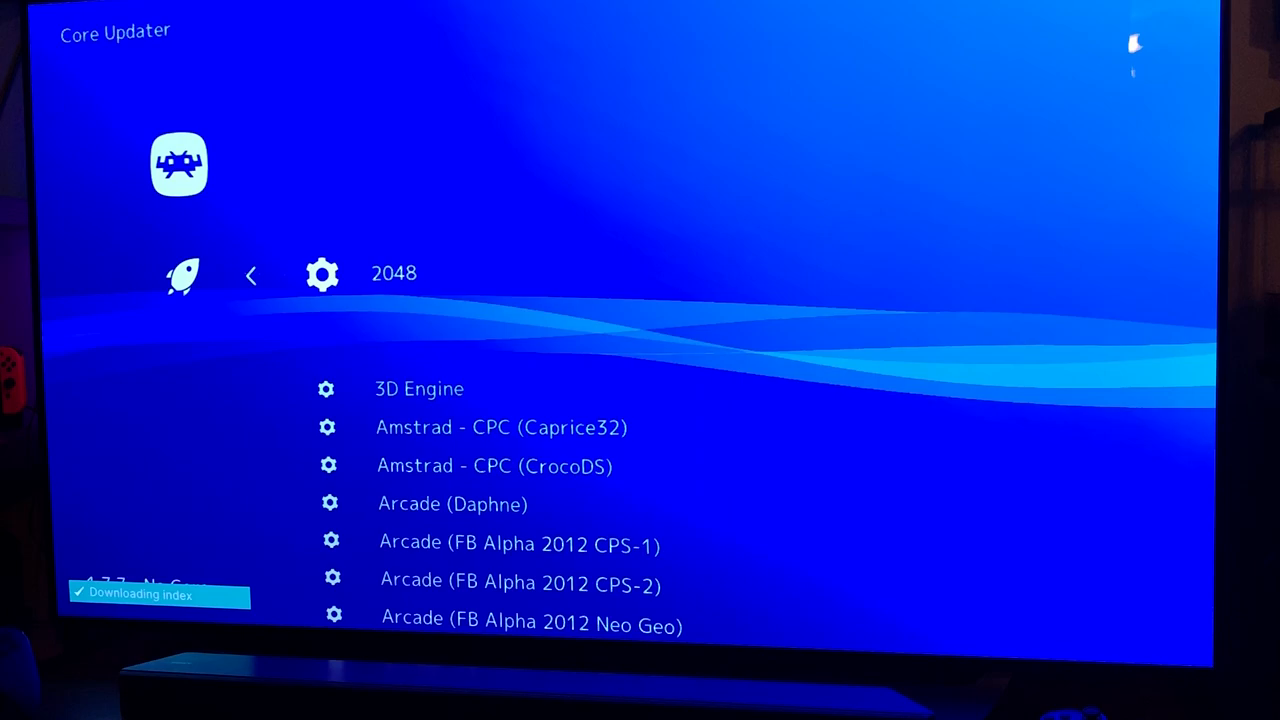
Step: Download the cores down the Core Updater list, from MAME through Atari, Commodore, Nintendo, Sega and Sony
scroll("down", 3)
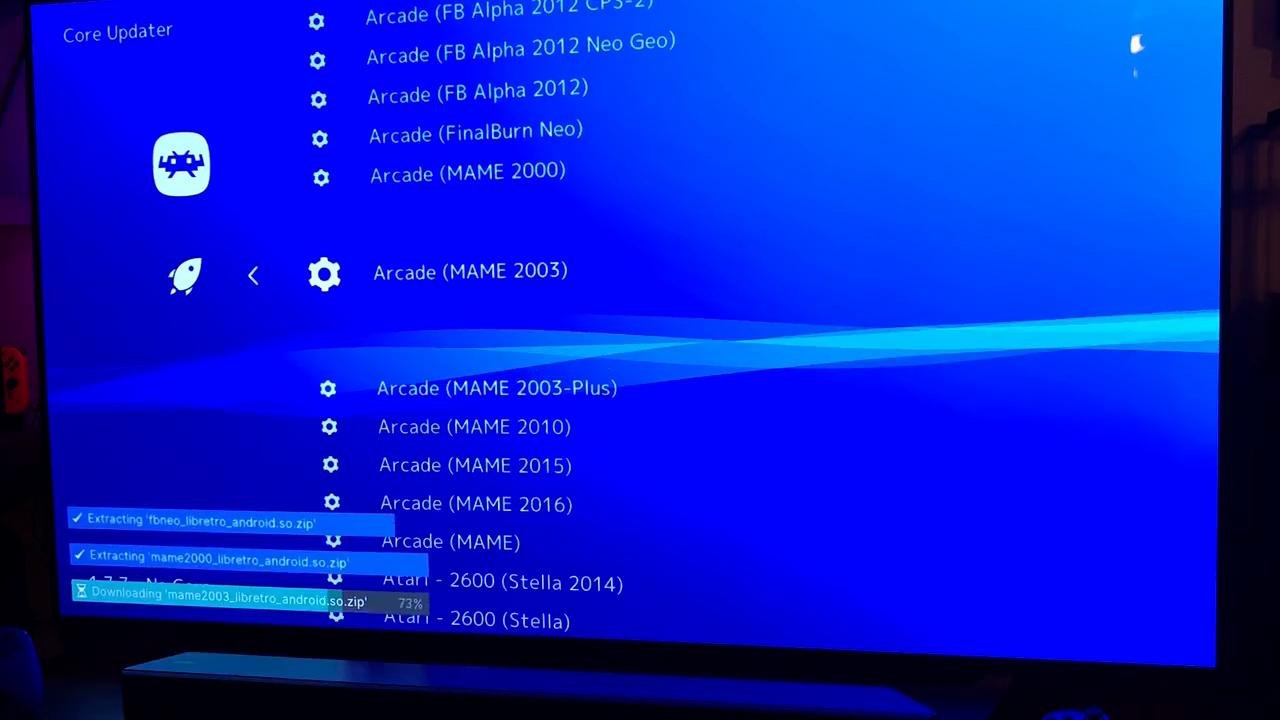
scroll("down", 3)
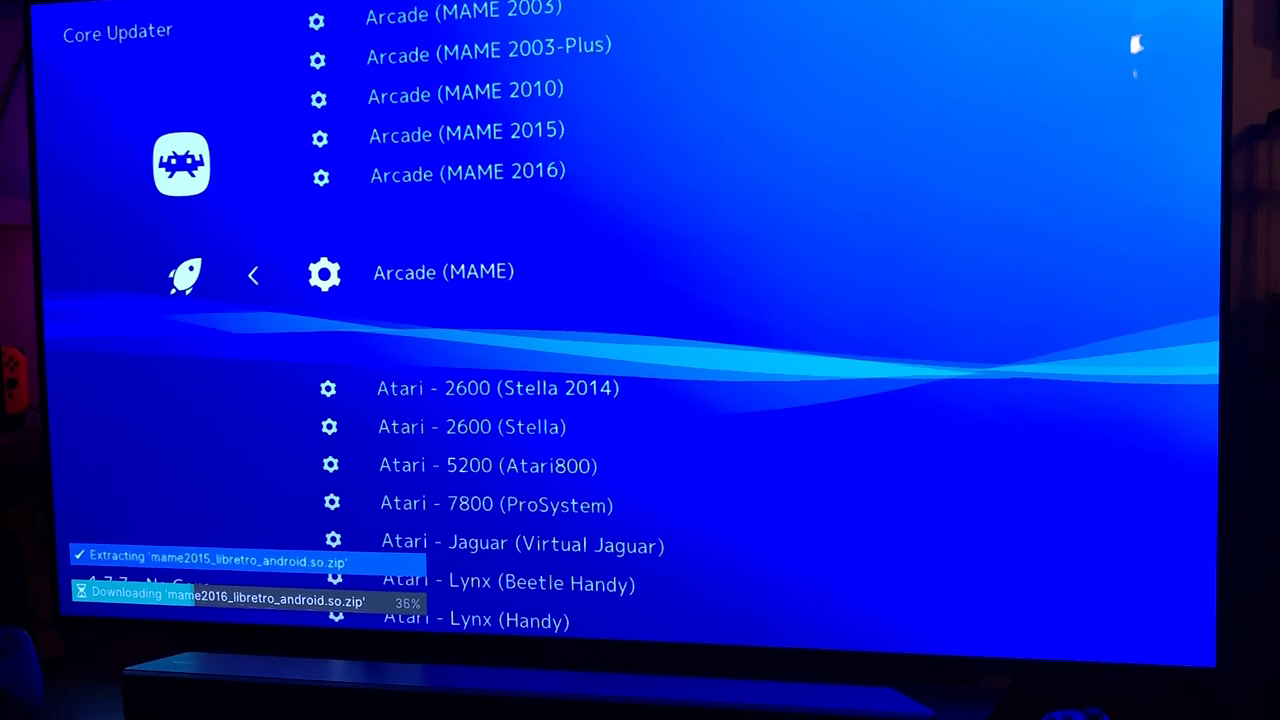
scroll("down", 3)
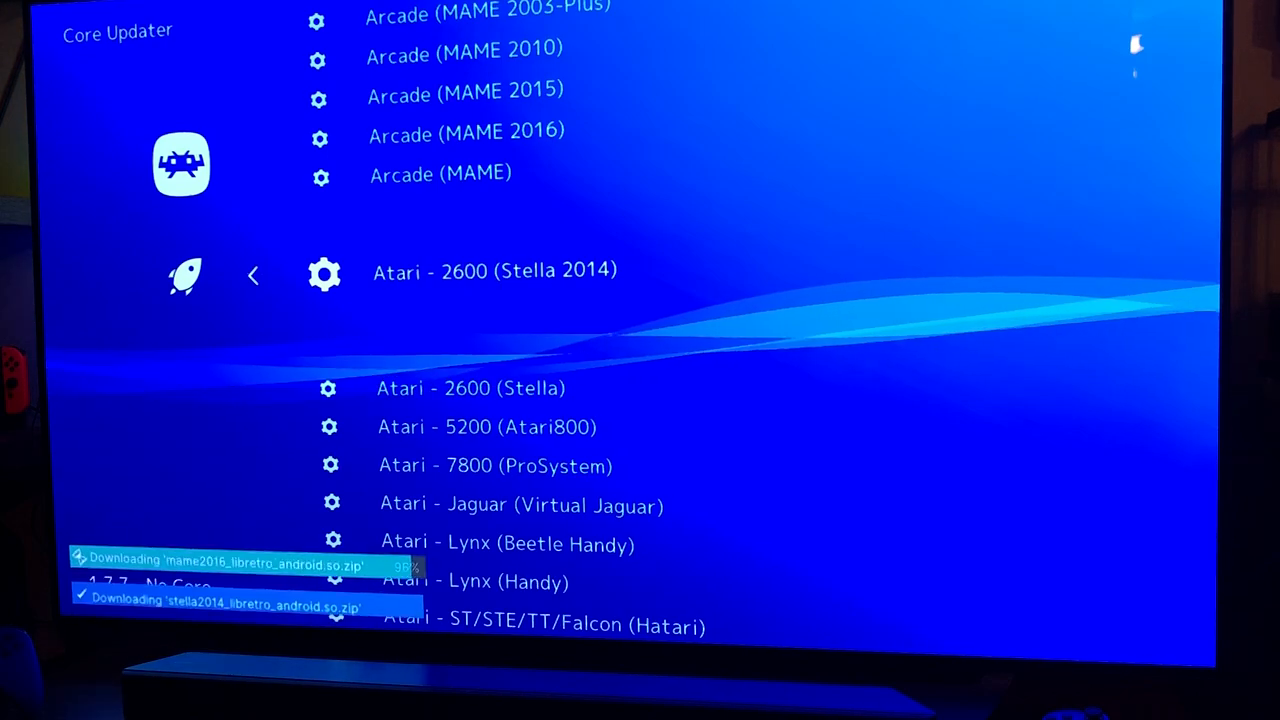
scroll("down", 3)
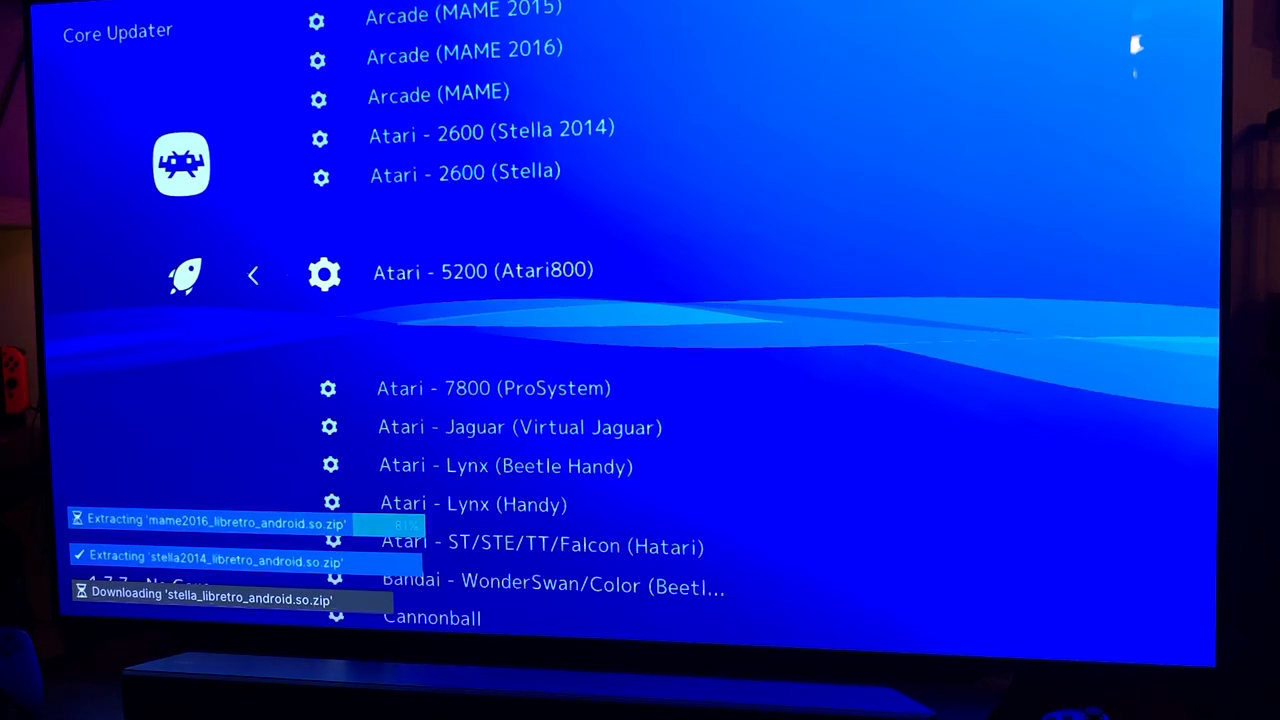
scroll("down", 3)
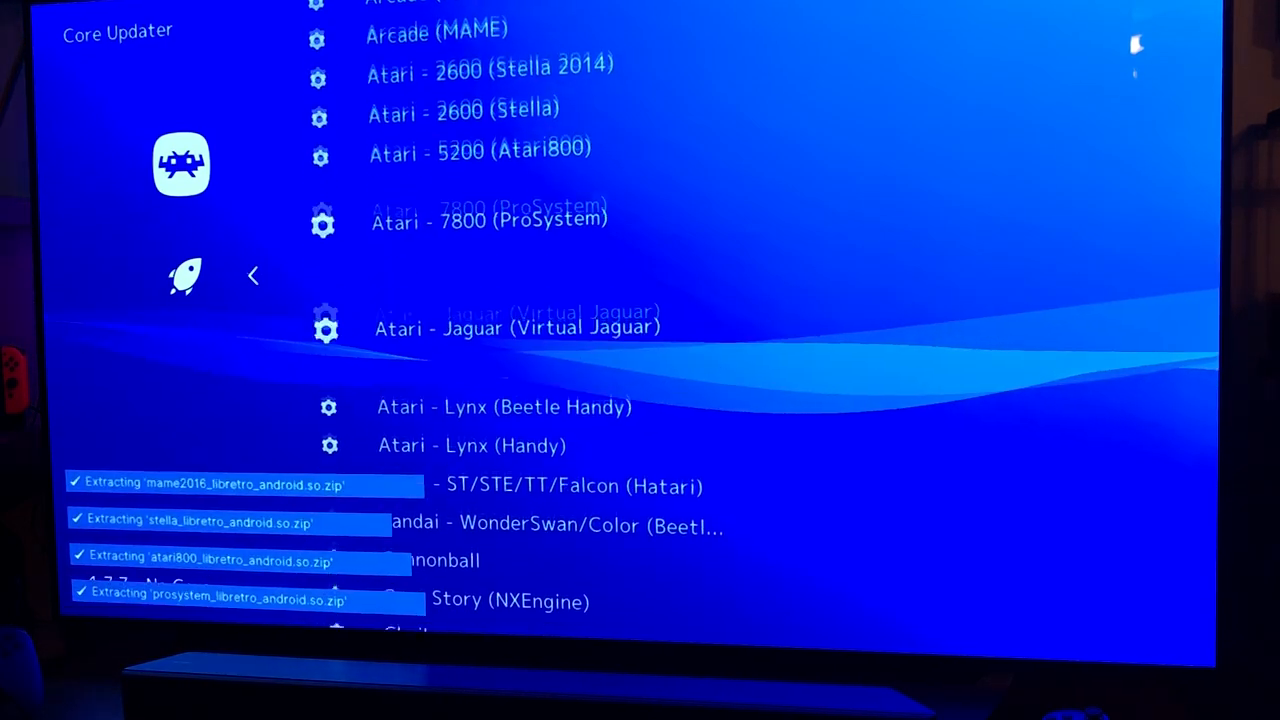
scroll("down", 3)
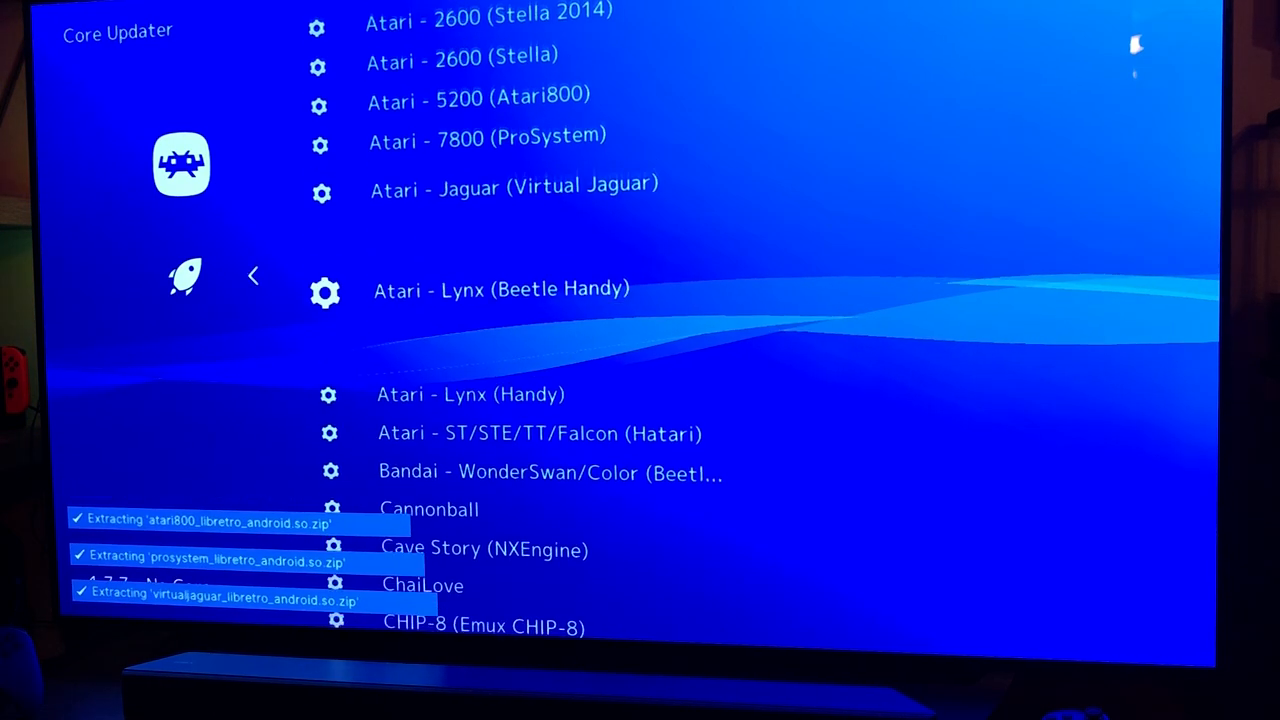
scroll("down", 3)
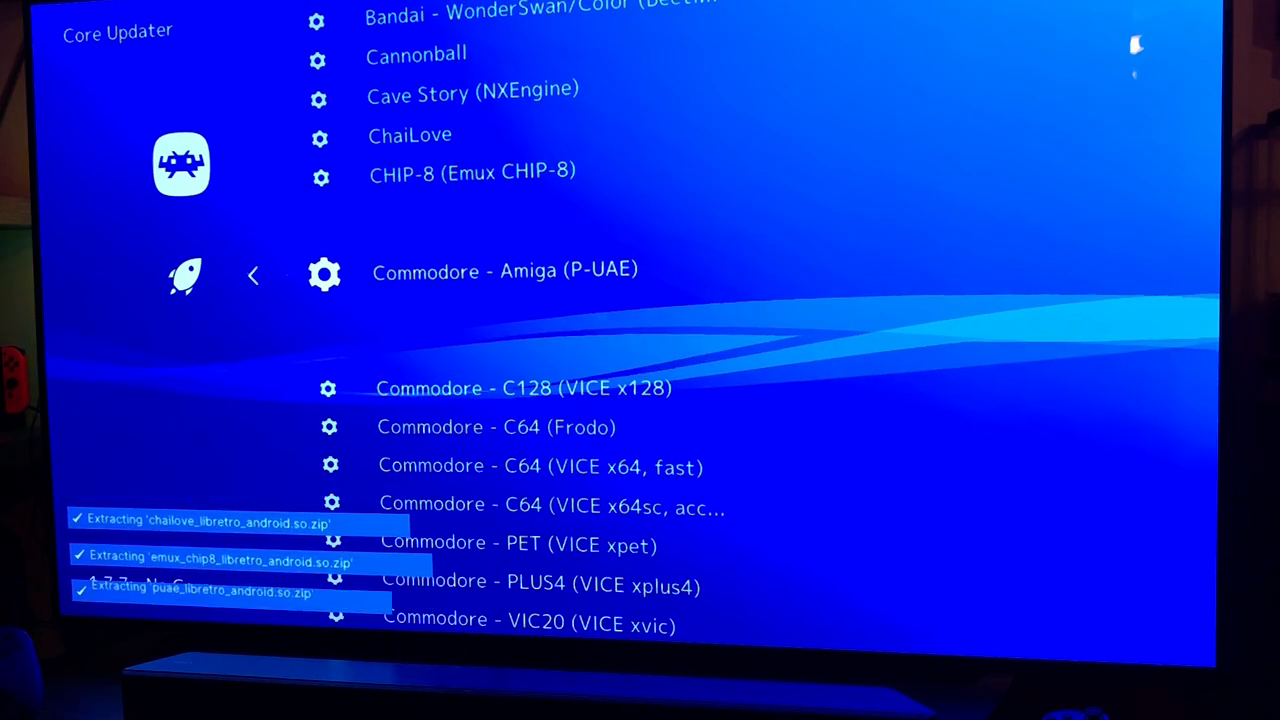
scroll("down", 3)
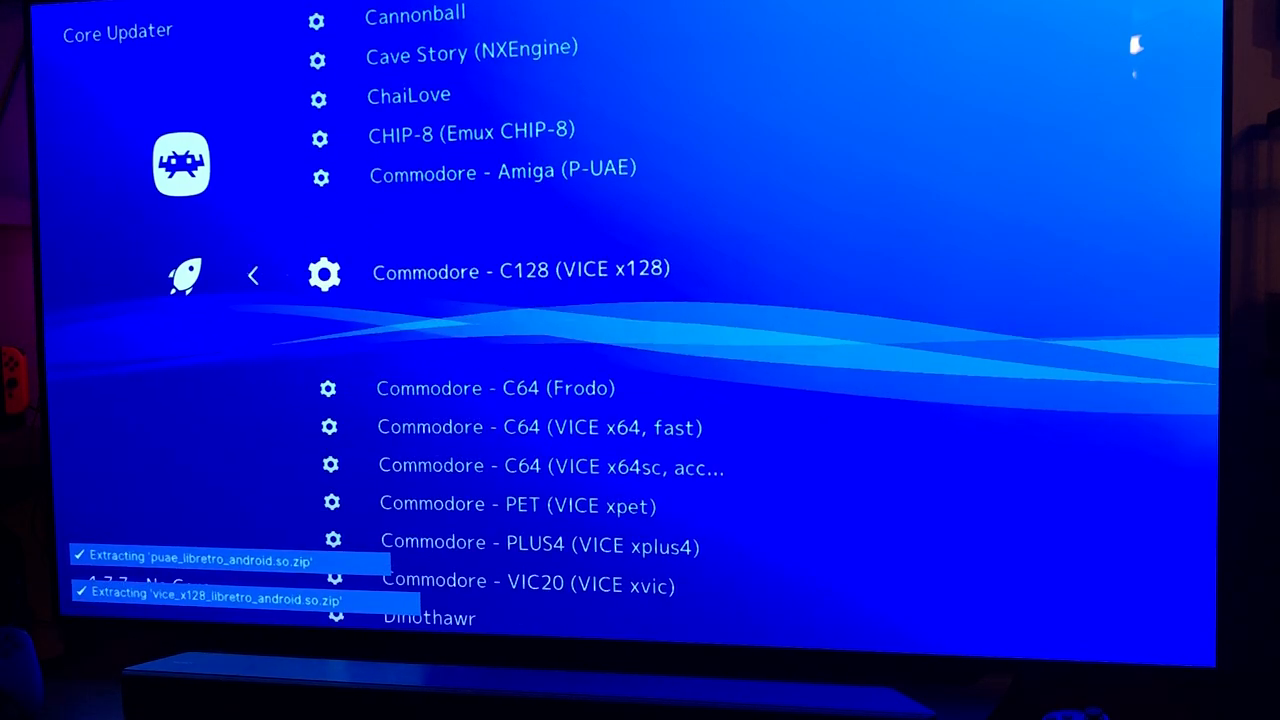
scroll("down", 3)
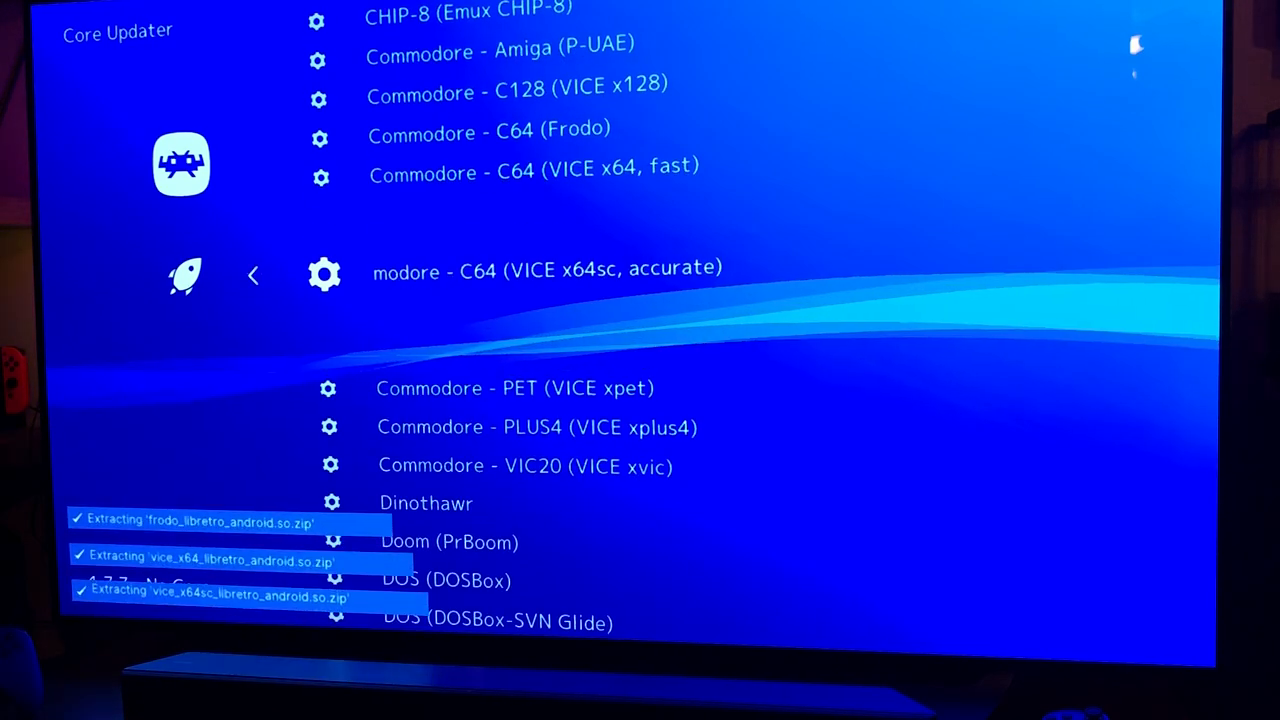
scroll("down", 3)
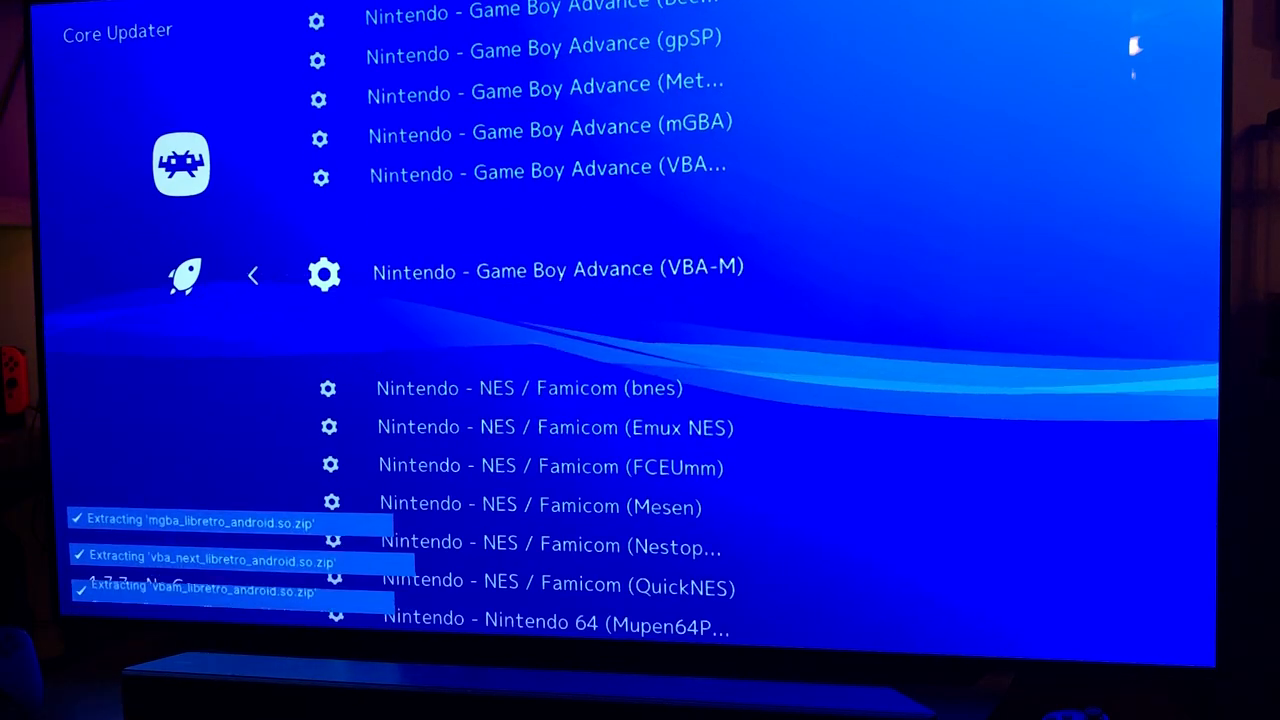
scroll("down", 3)
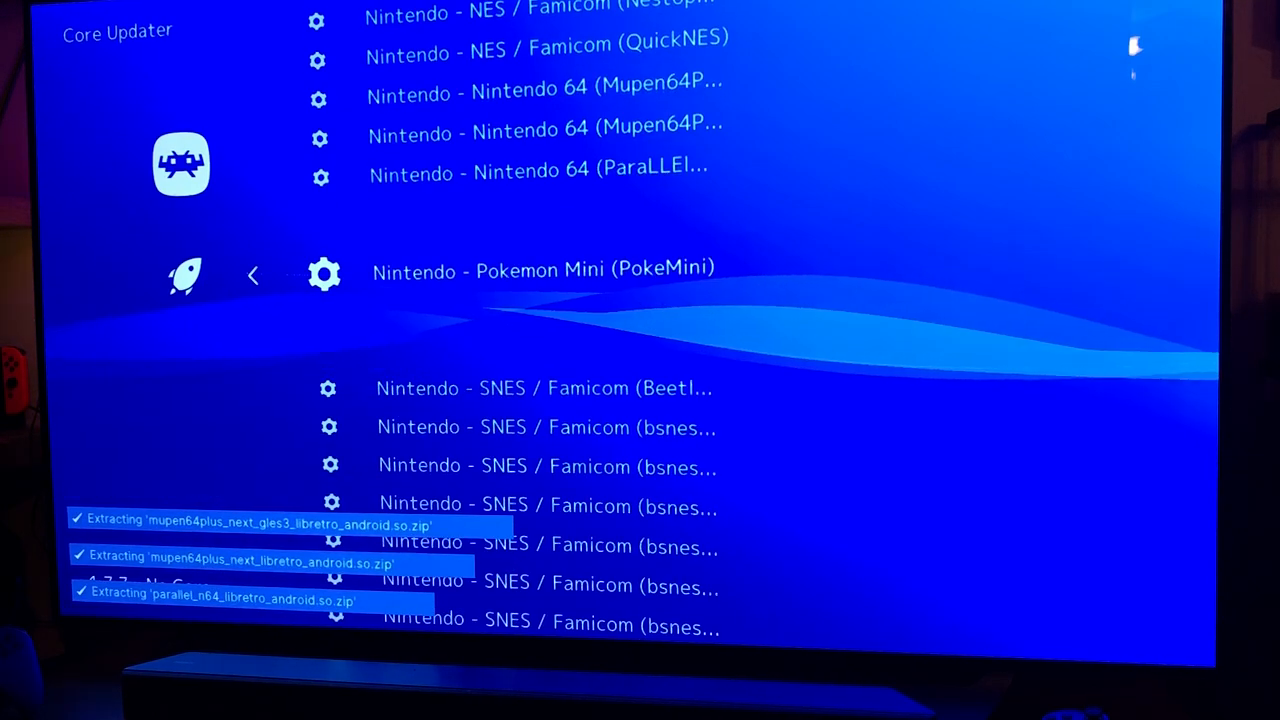
scroll("down", 3)
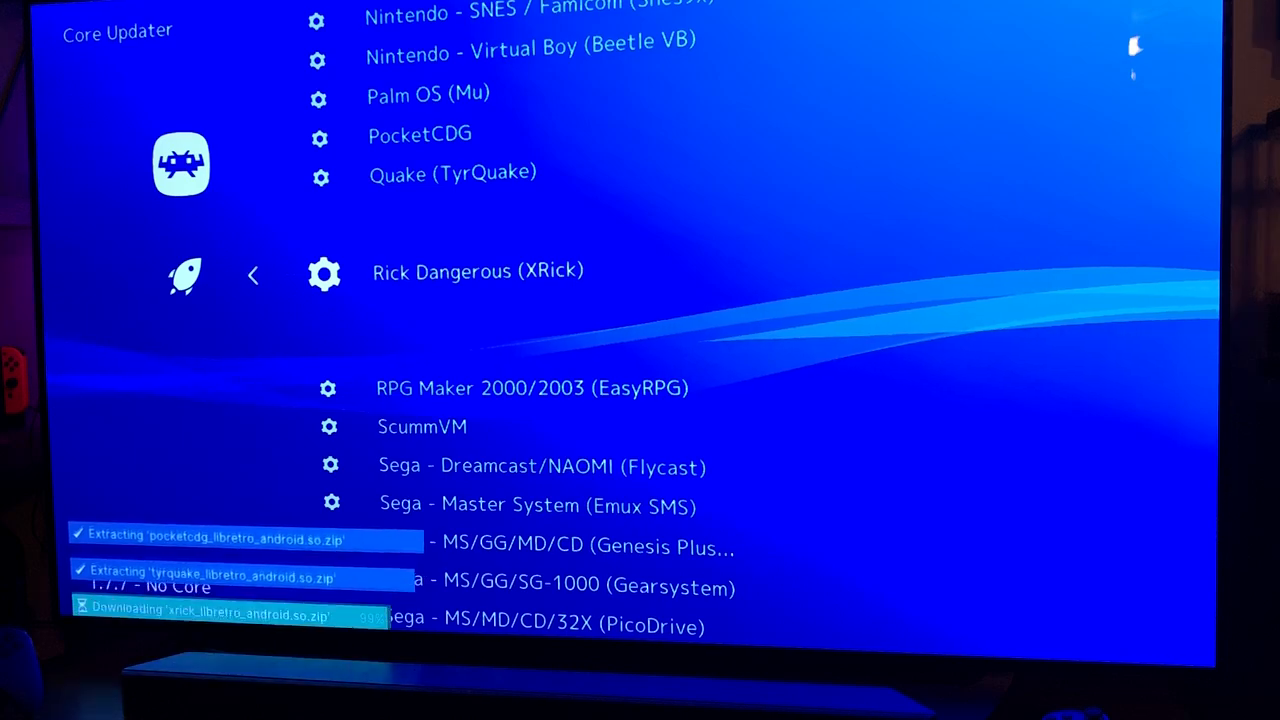
scroll("down", 3)
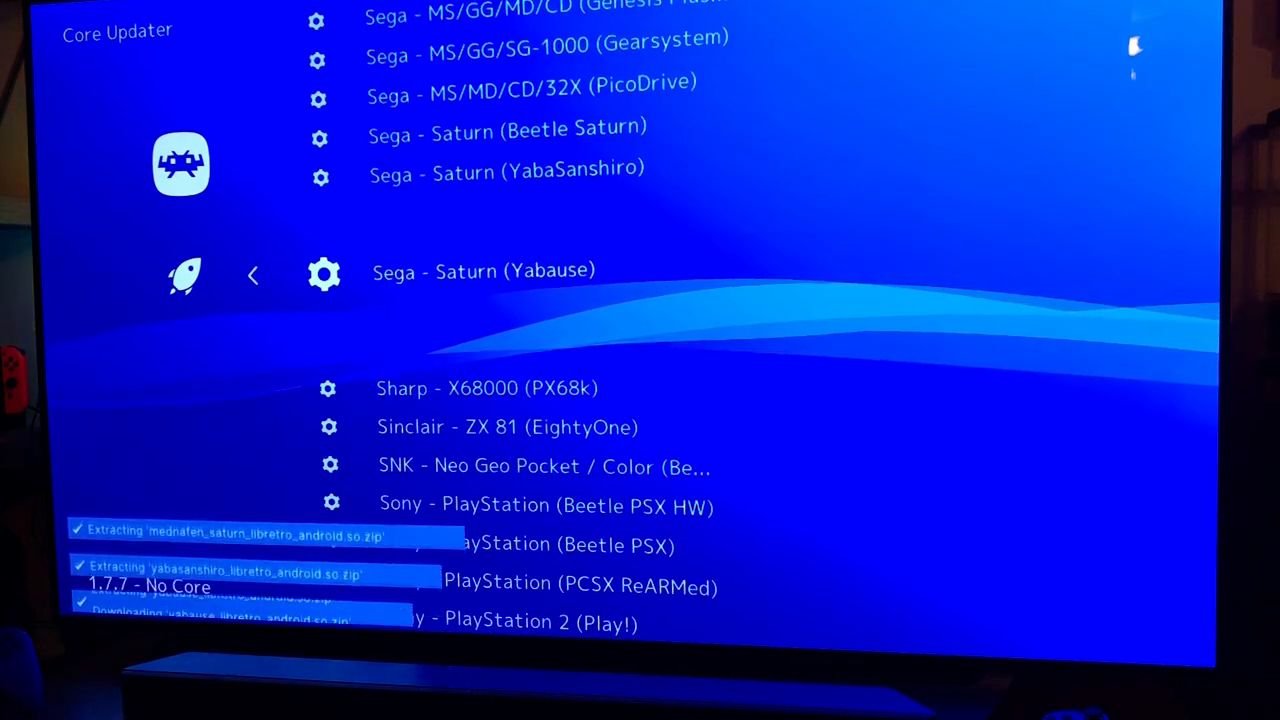
scroll("down", 3)
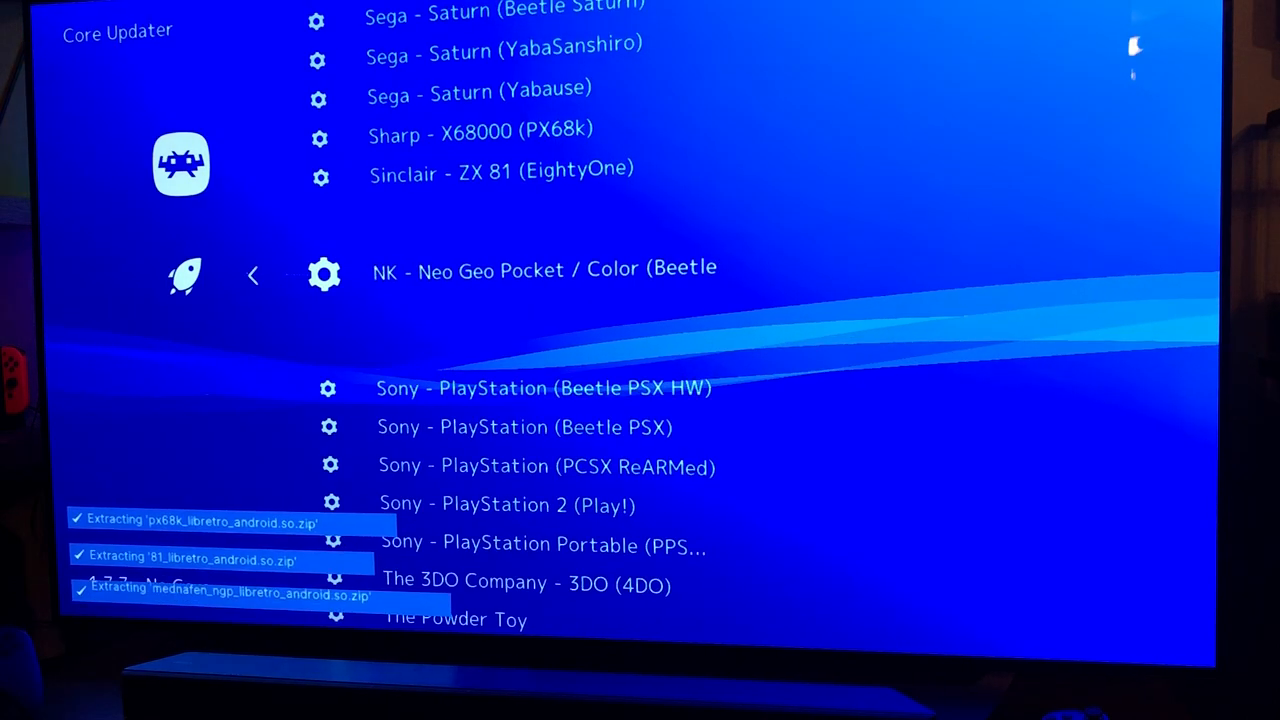
scroll("down", 3)
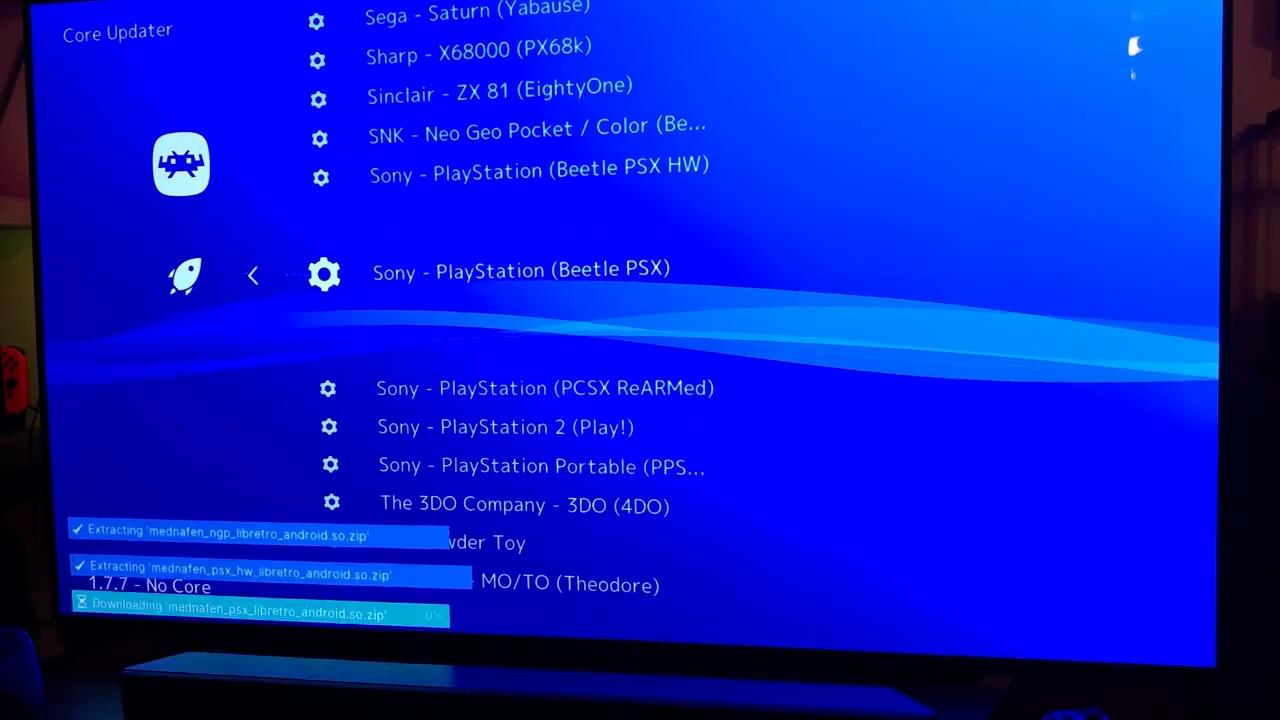
scroll("down", 3)
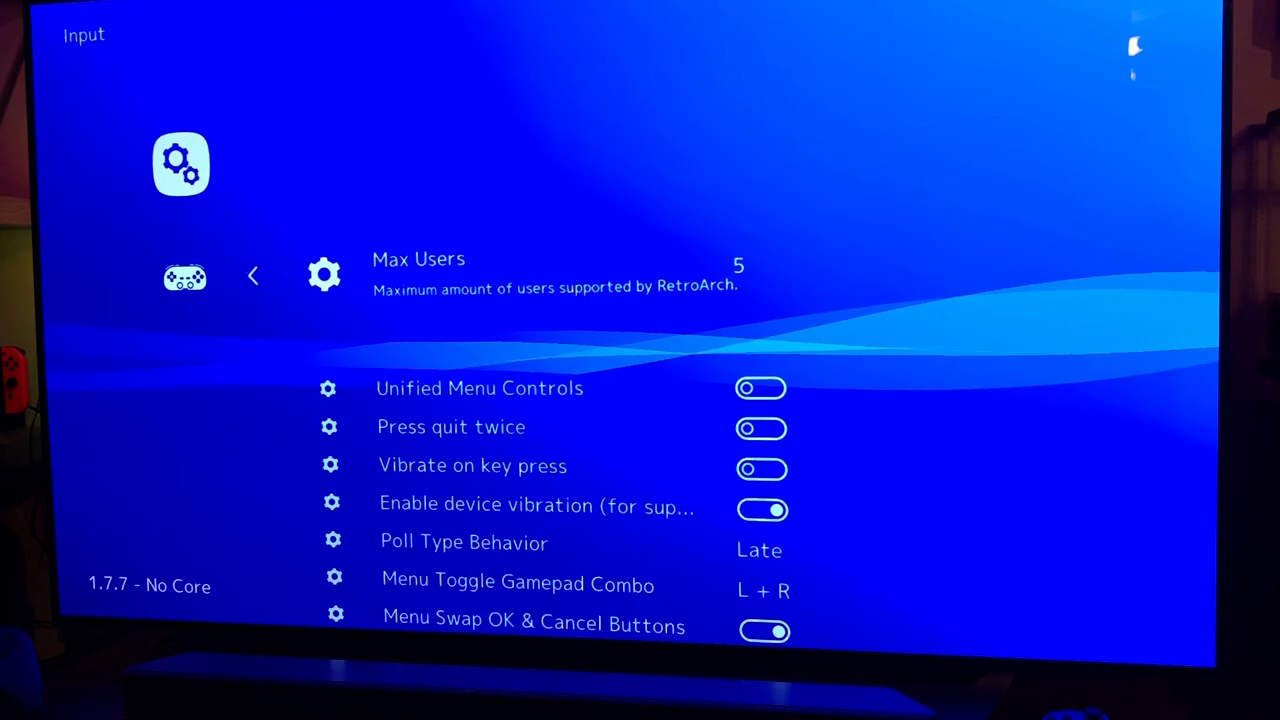
Step: Scroll through RetroArch's Input settings to verify Max Users and the vibration toggles
scroll("down", 3)
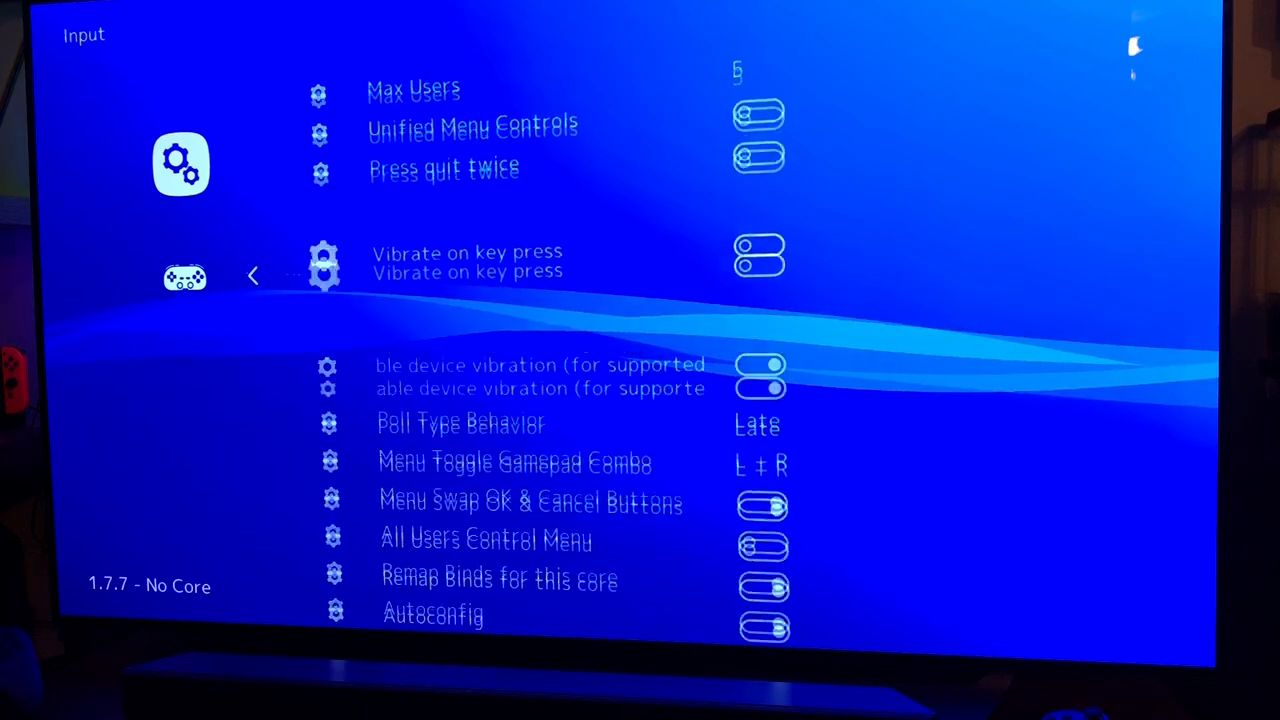
scroll("down", 3)
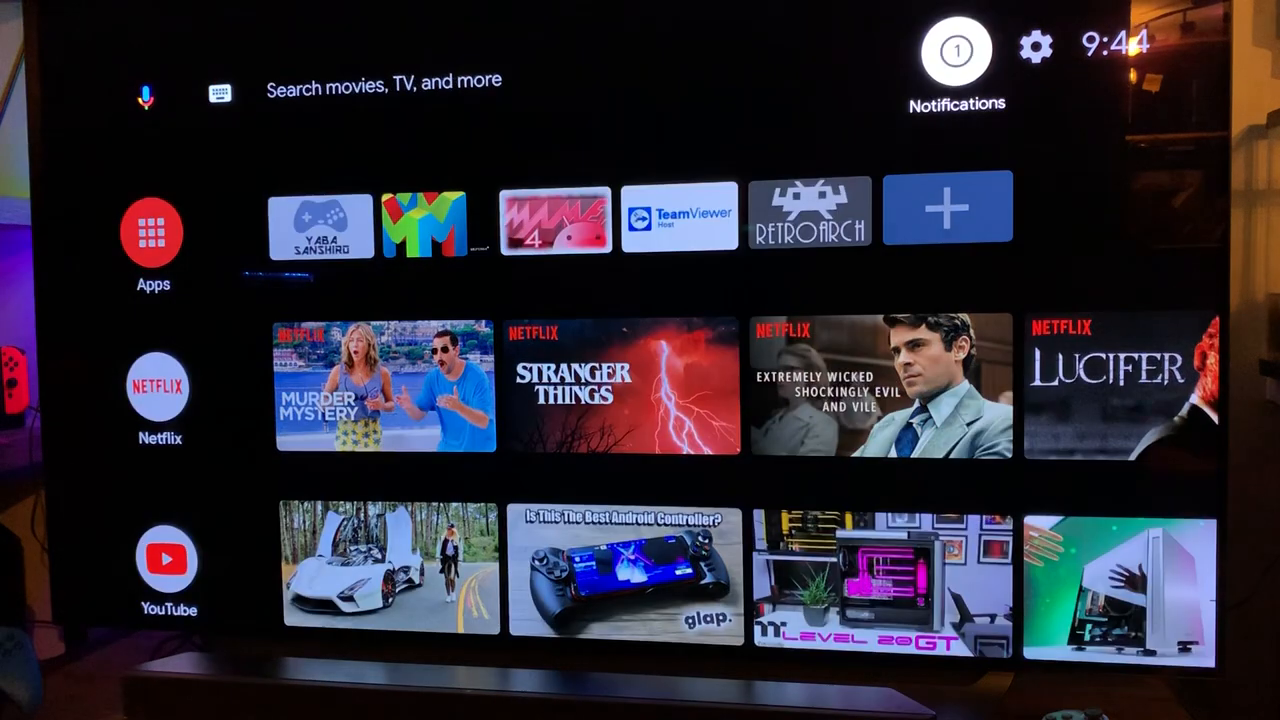
Step: Restart the NVIDIA Shield from Quick Settings and confirm the restart
left_click(1035, 48)
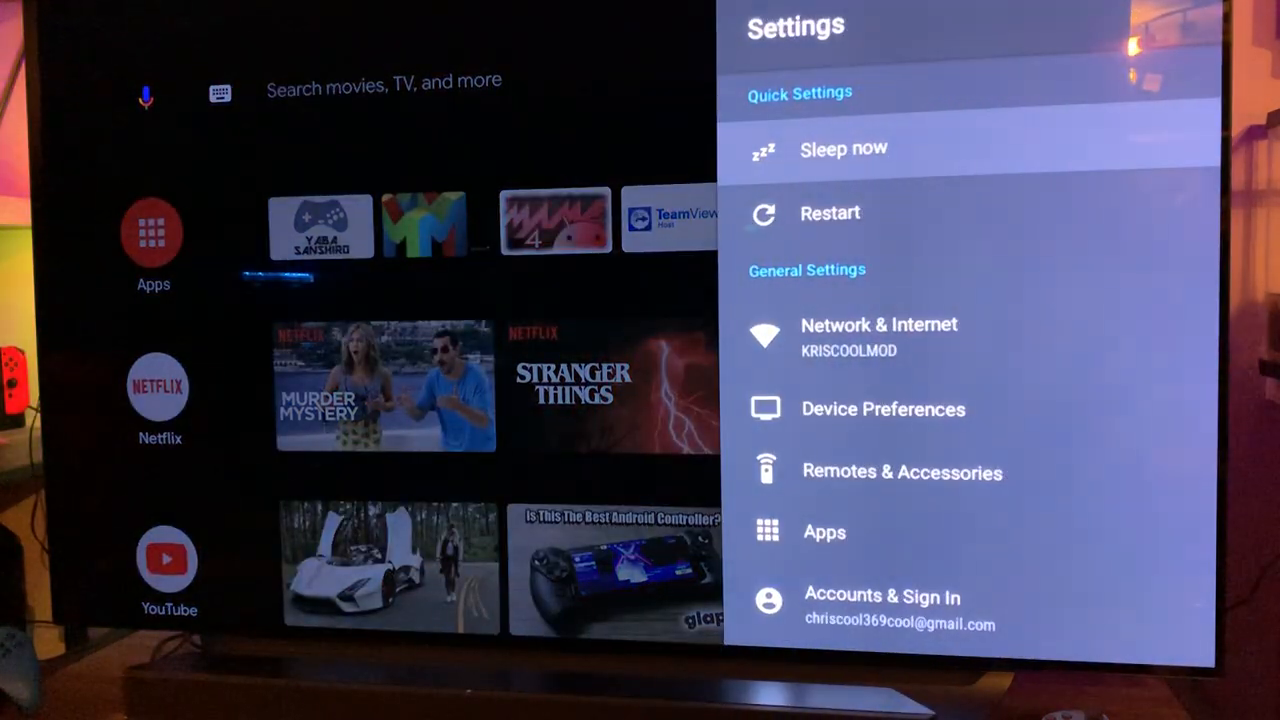
left_click(830, 212)
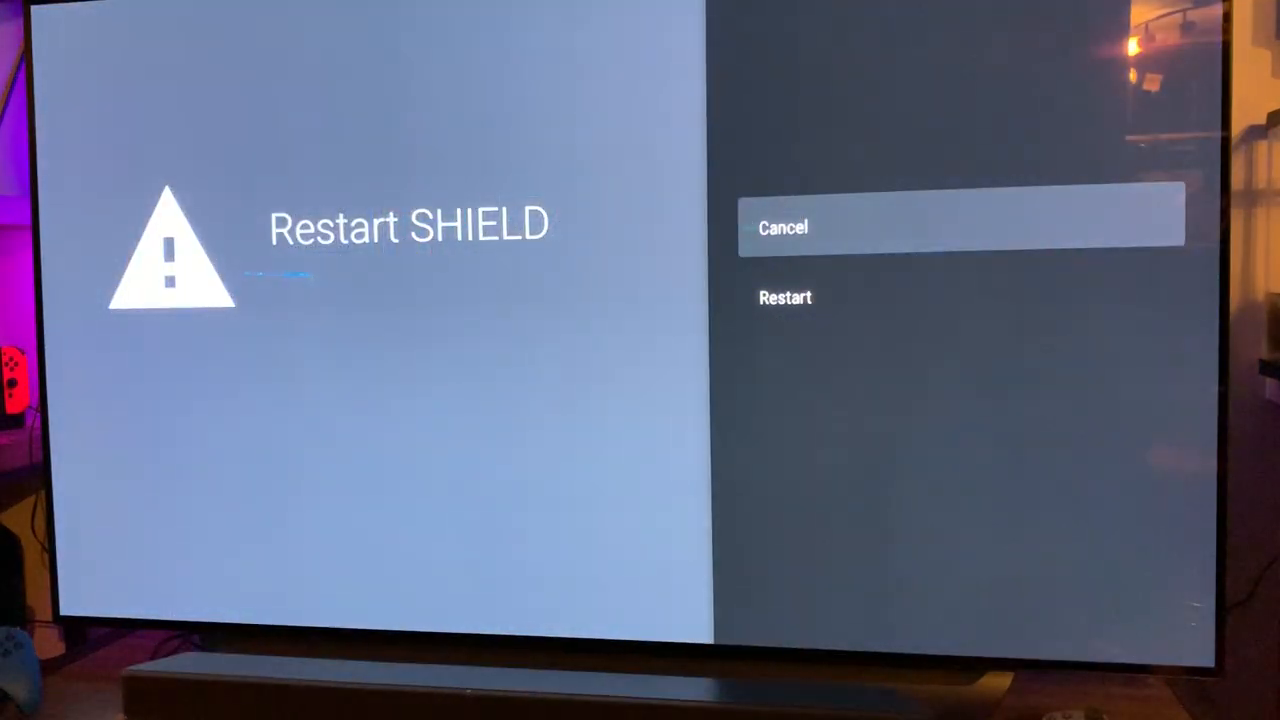
left_click(786, 297)
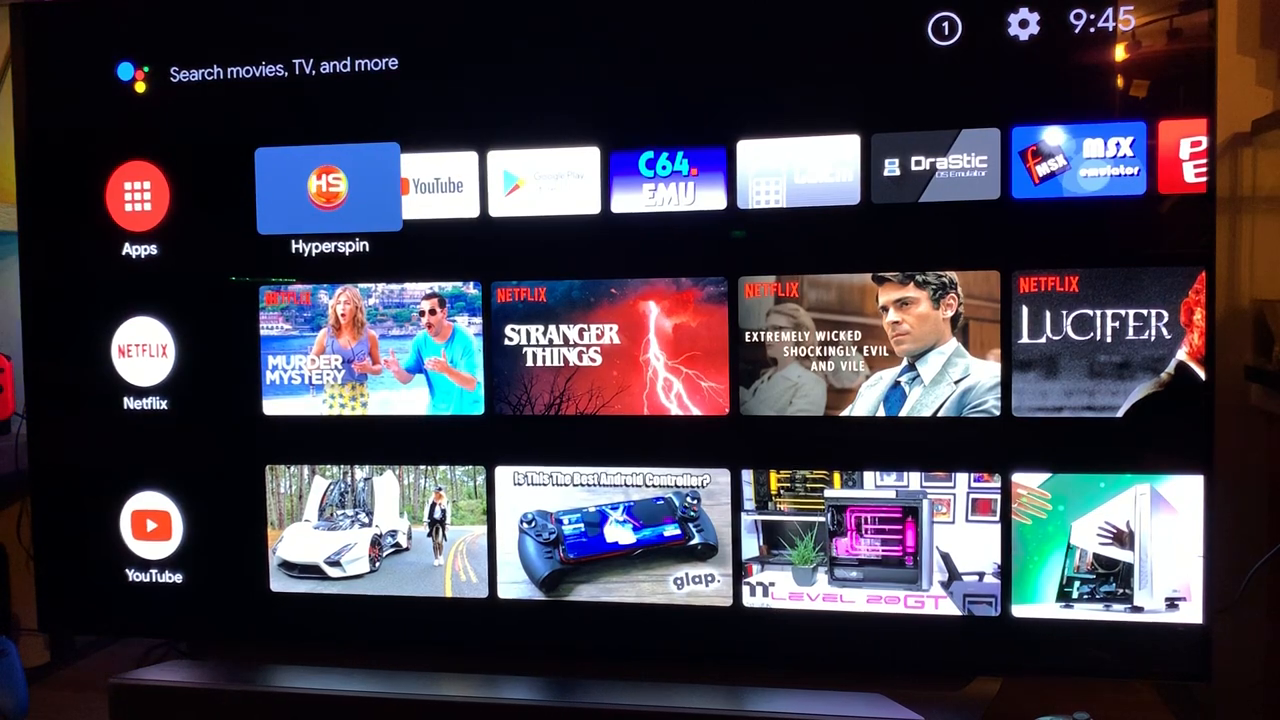
left_click(328, 180)
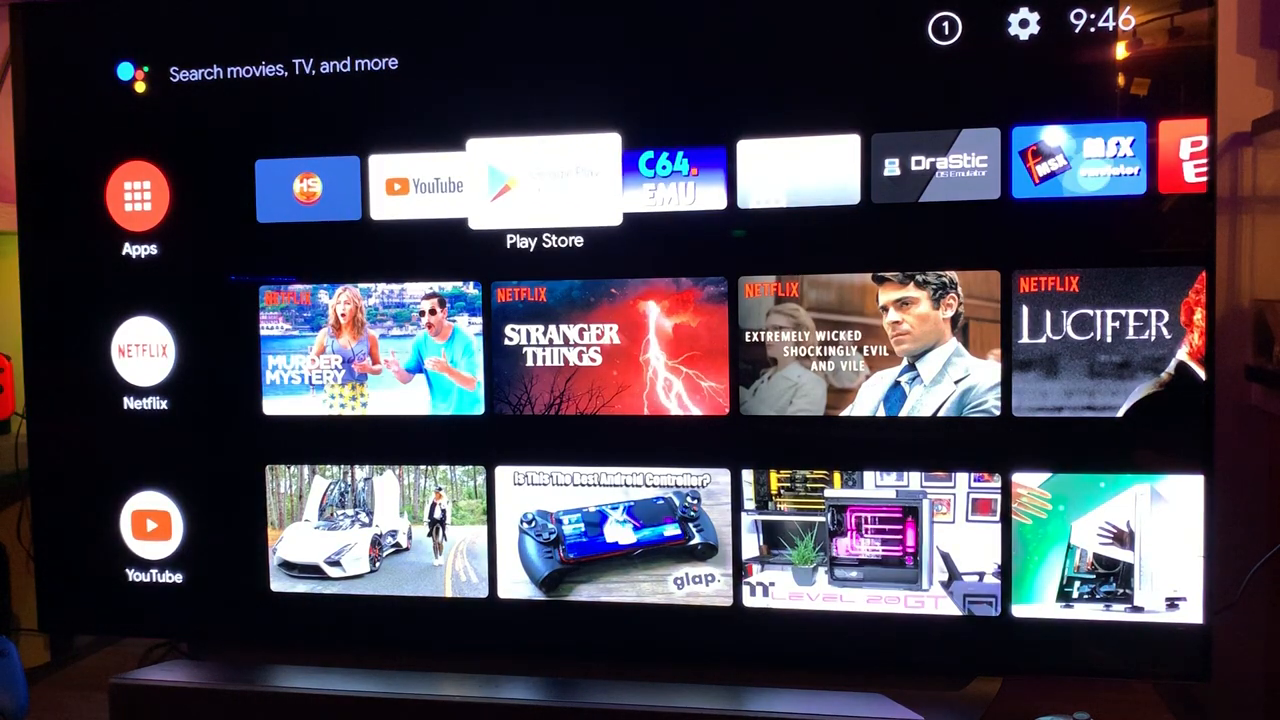
left_click(545, 185)
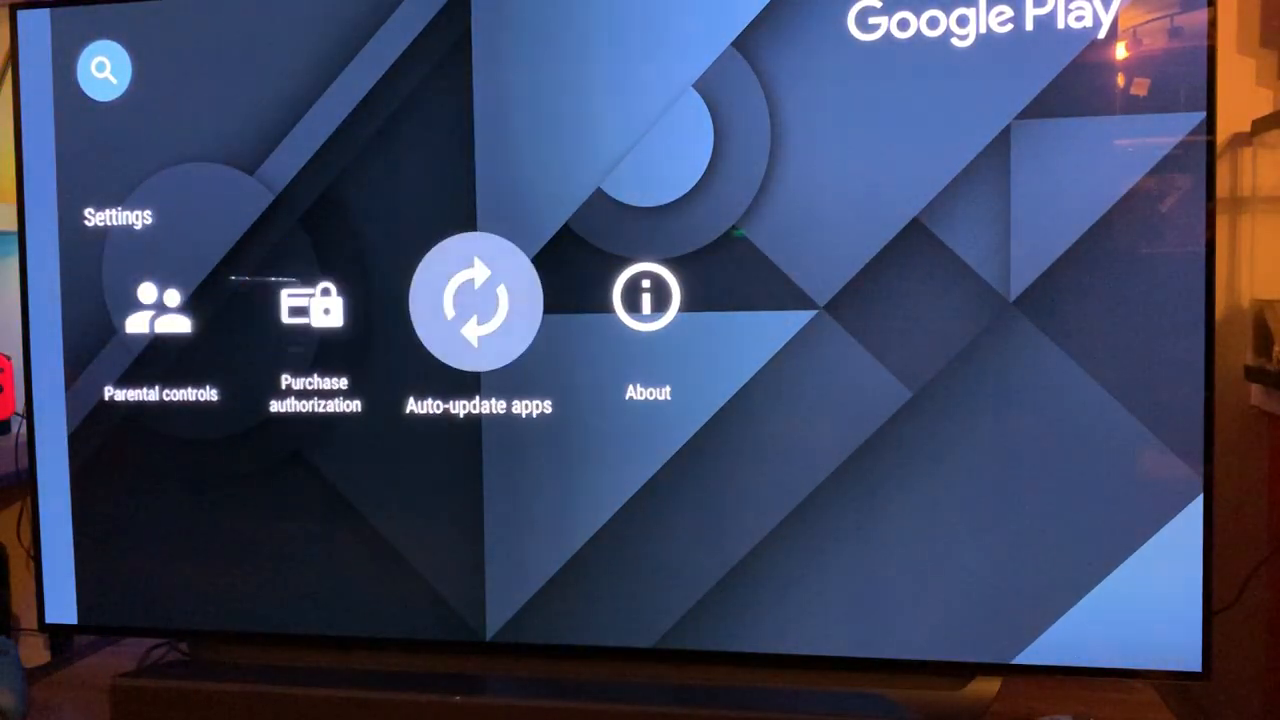
left_click(478, 300)
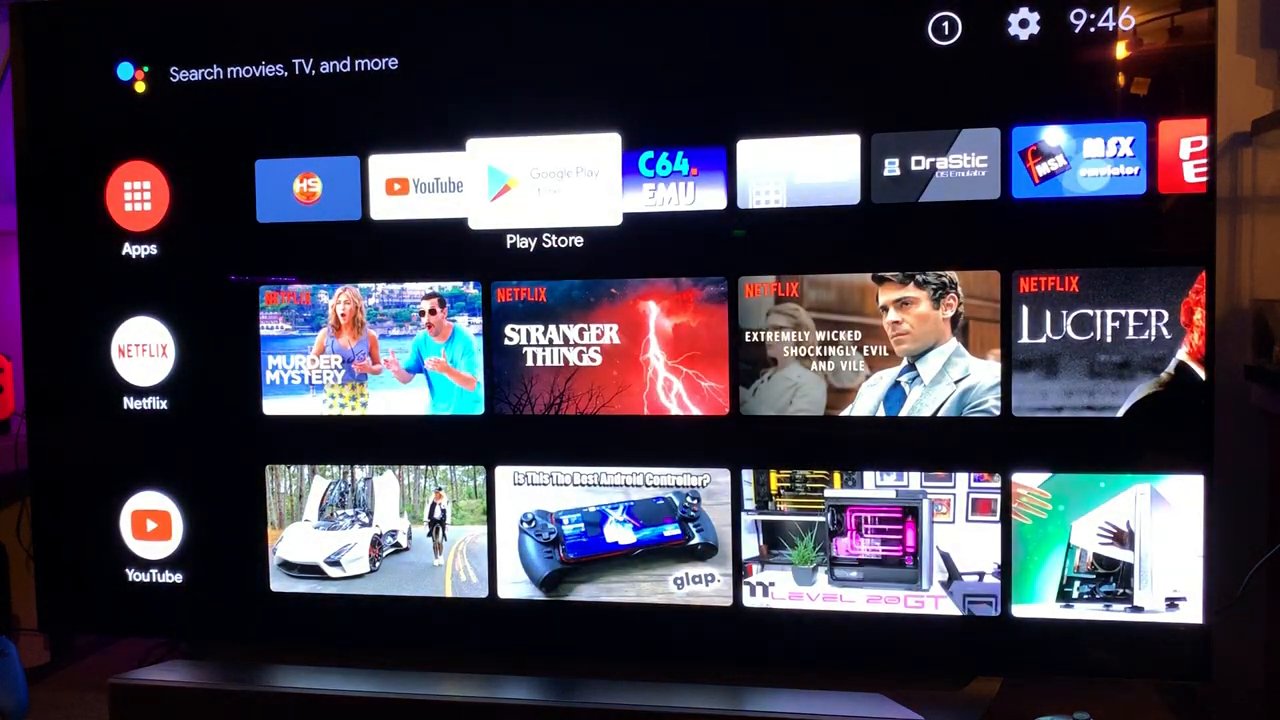
scroll("right", 3)
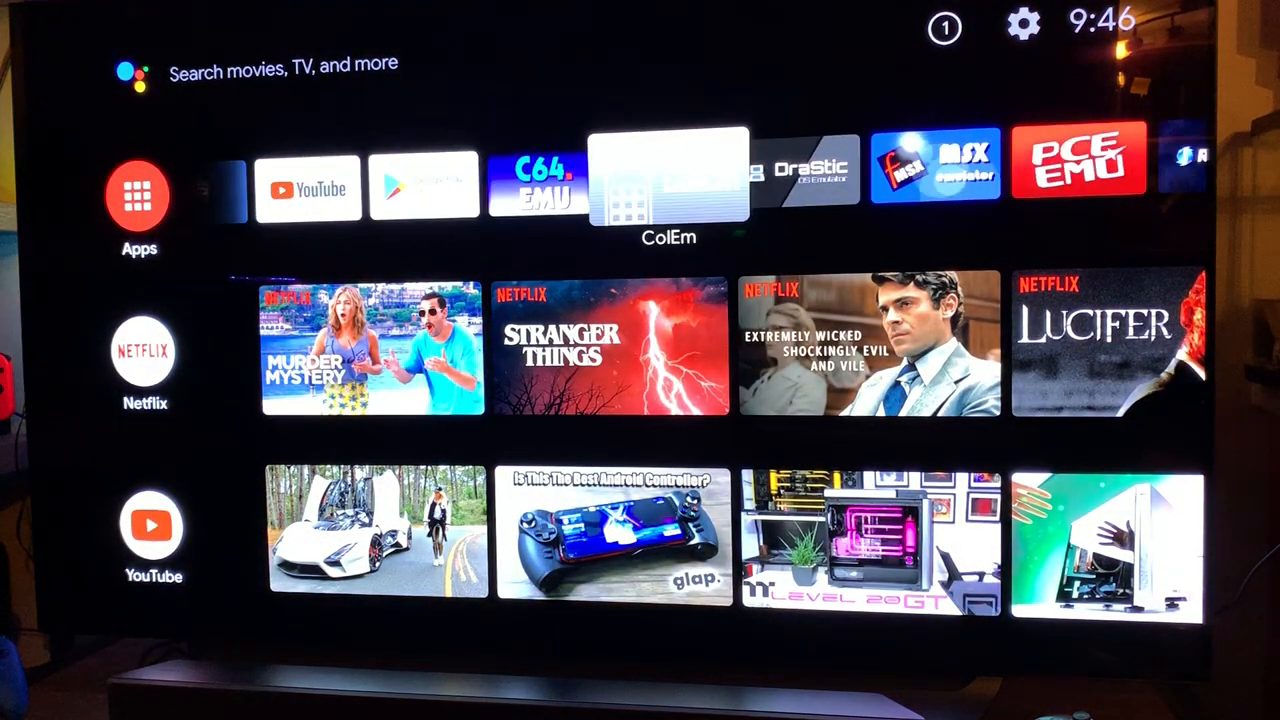